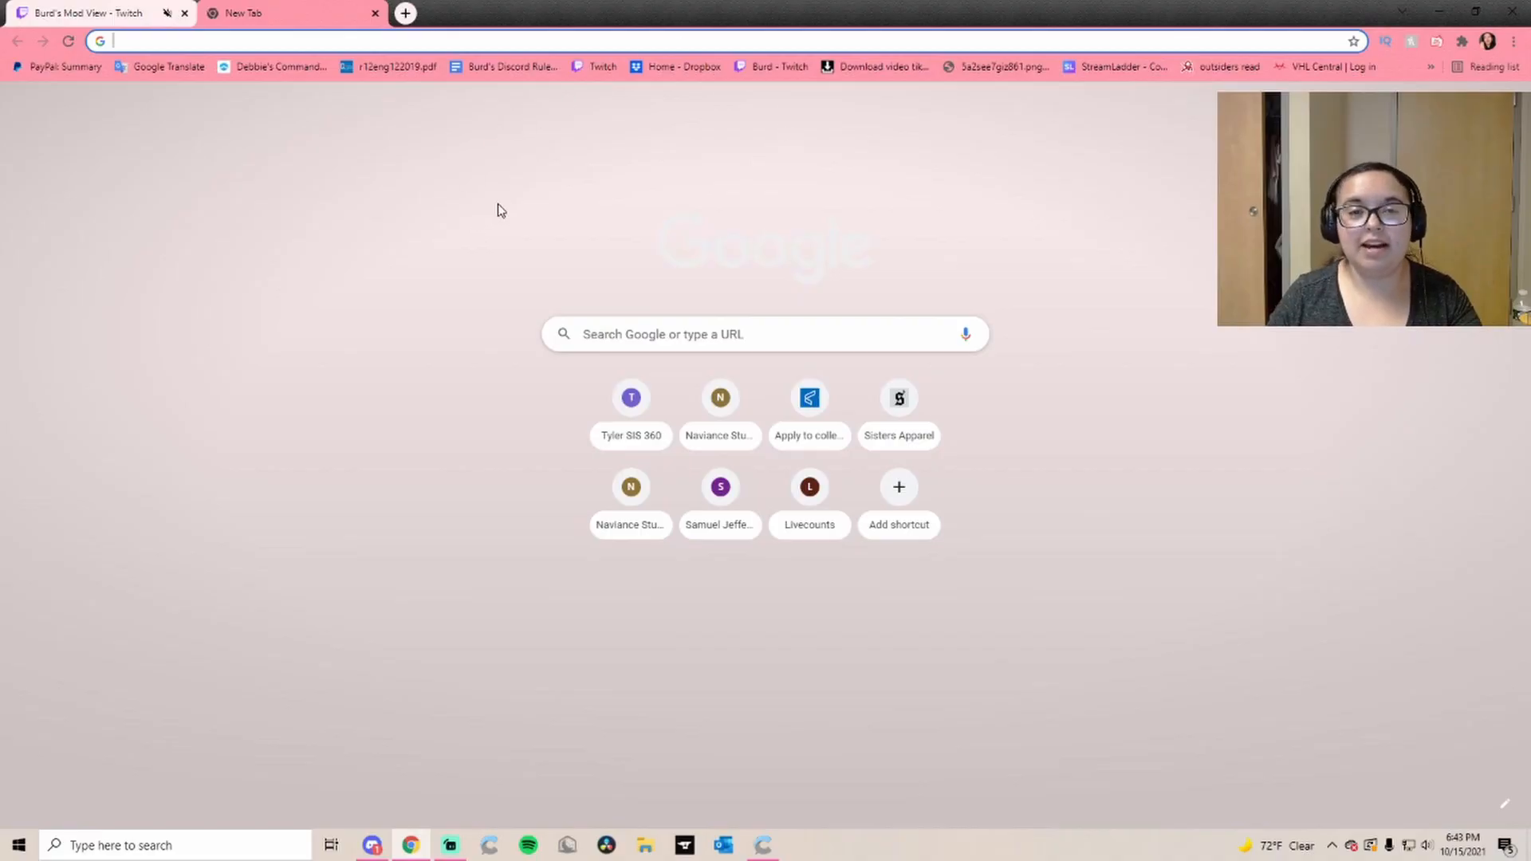
pyautogui.moveTo(505, 202)
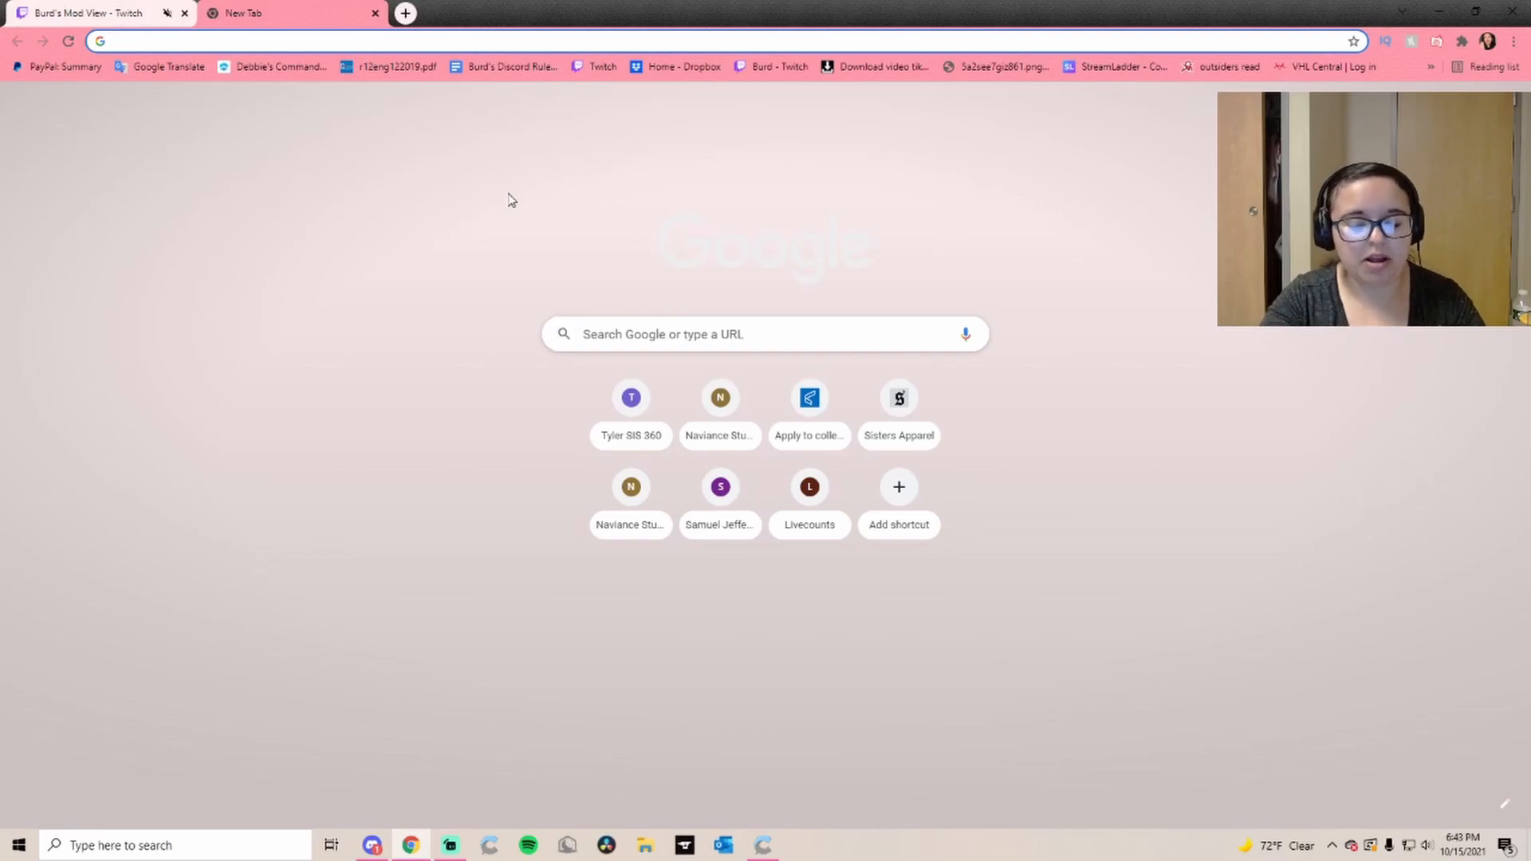
# Go to chatterino.com and reach the Download Chatterino section with installer choices
pyautogui.write('chatterino.com')
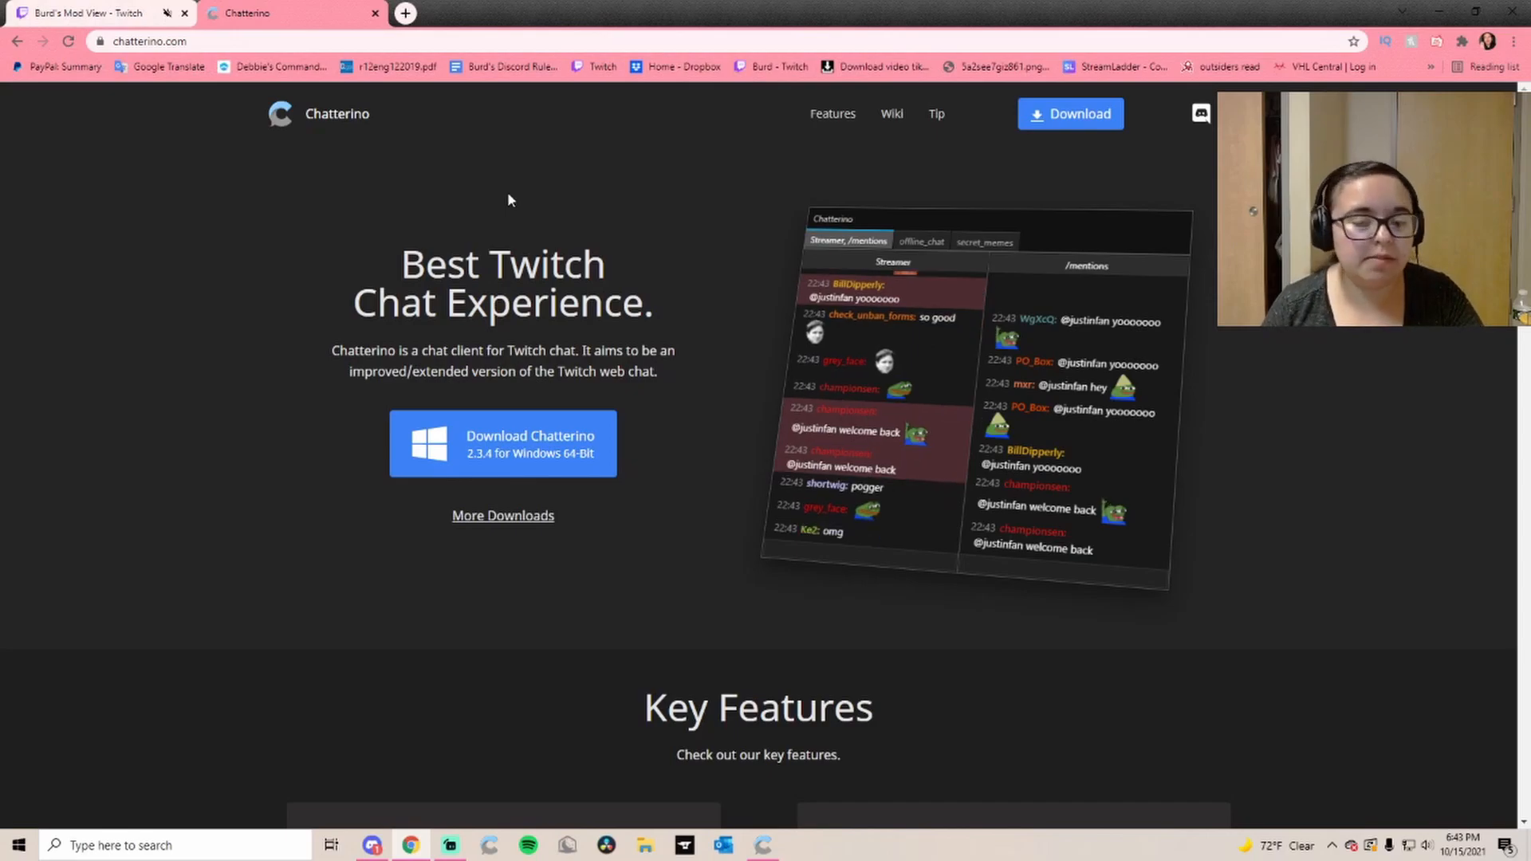
pyautogui.moveTo(536, 467)
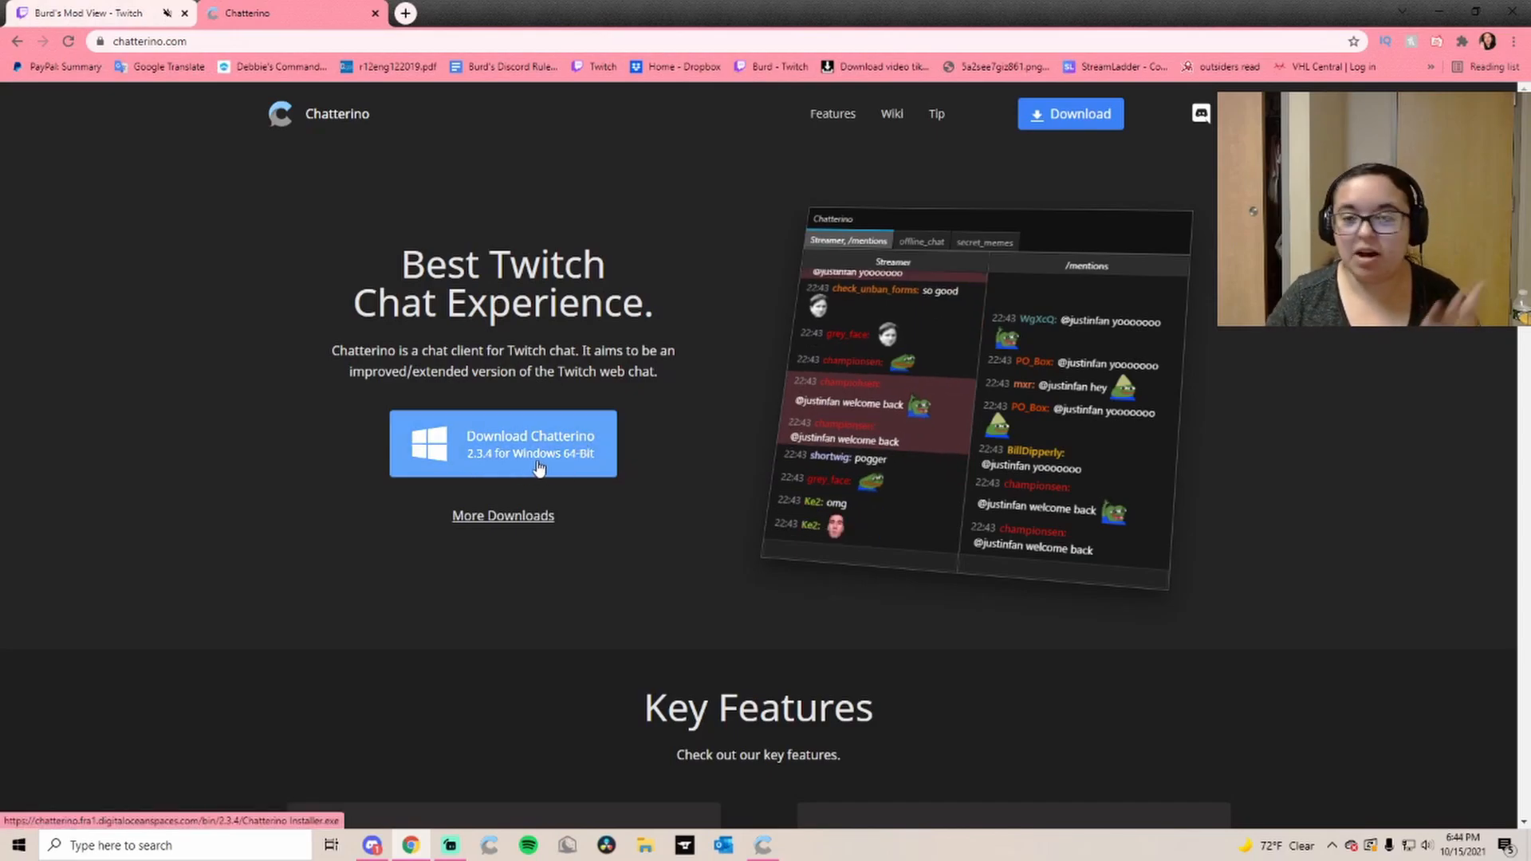
pyautogui.click(502, 515)
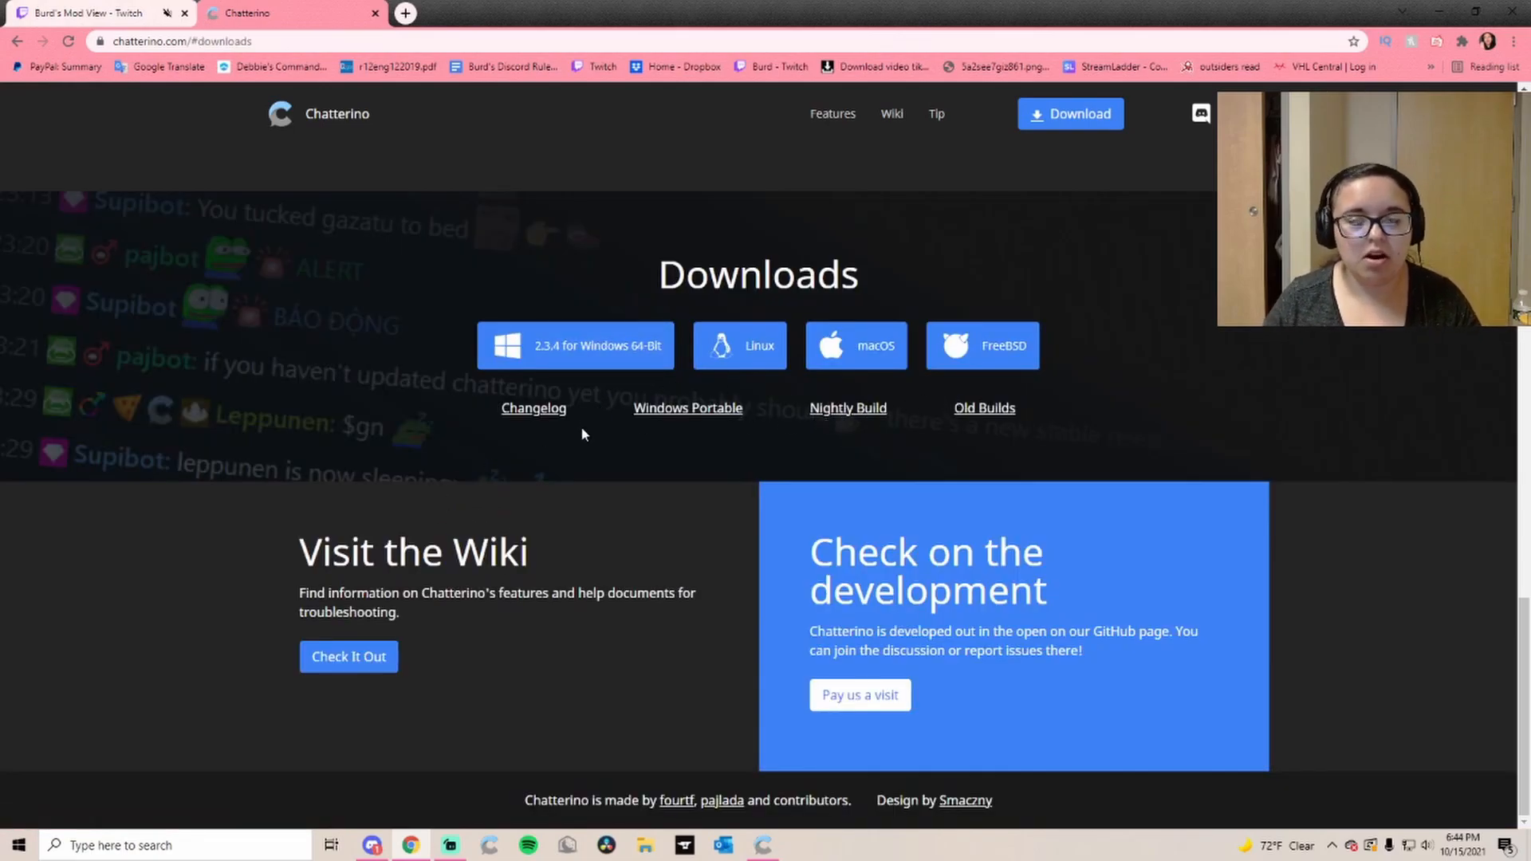
# Switch from the browser to the Chatterino window and add a new empty chat tab
pyautogui.click(87, 13)
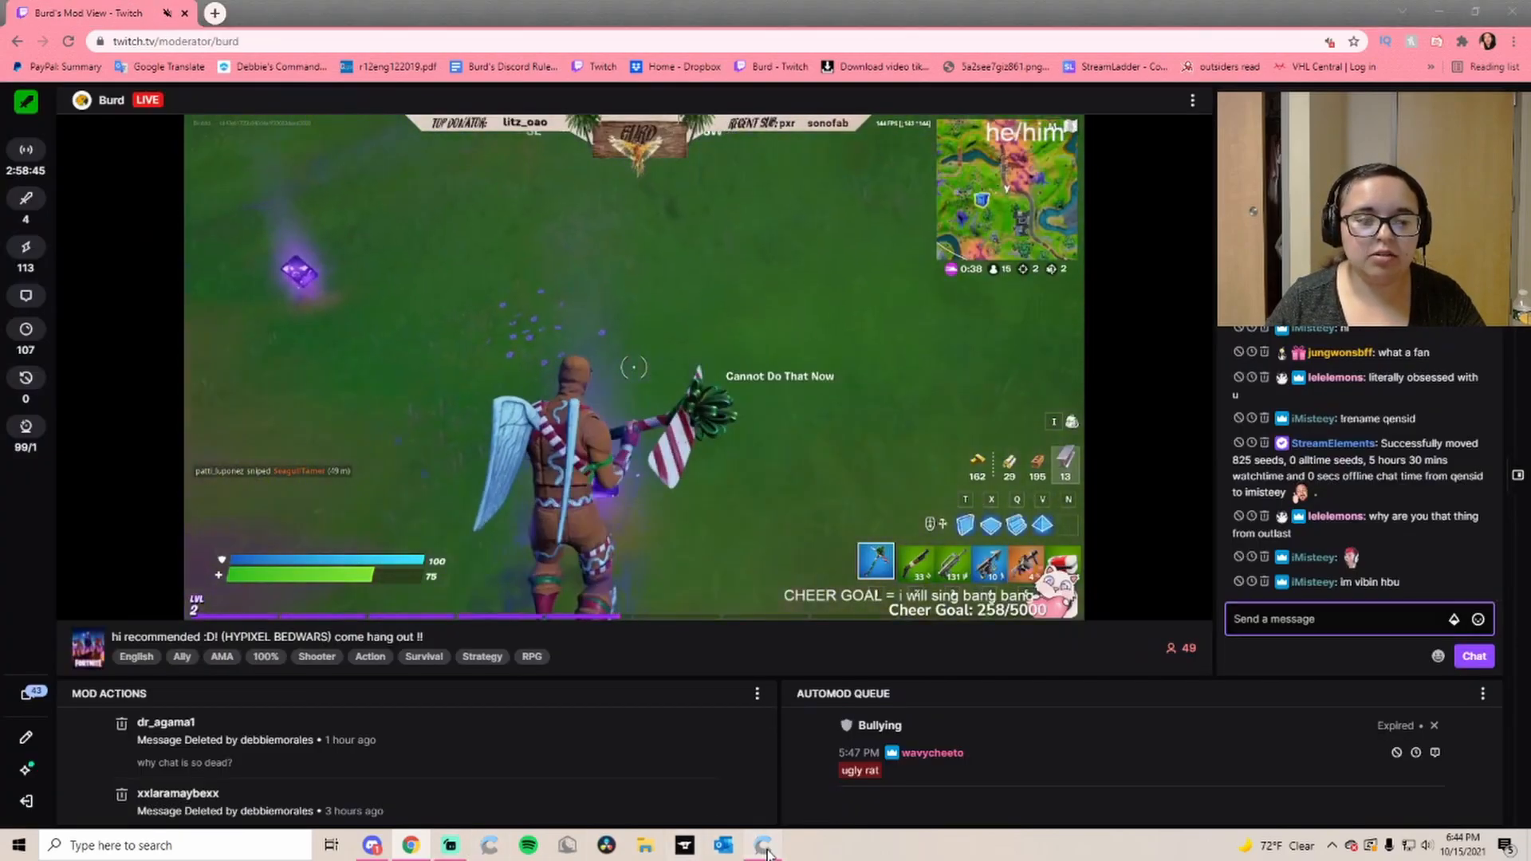
pyautogui.click(762, 845)
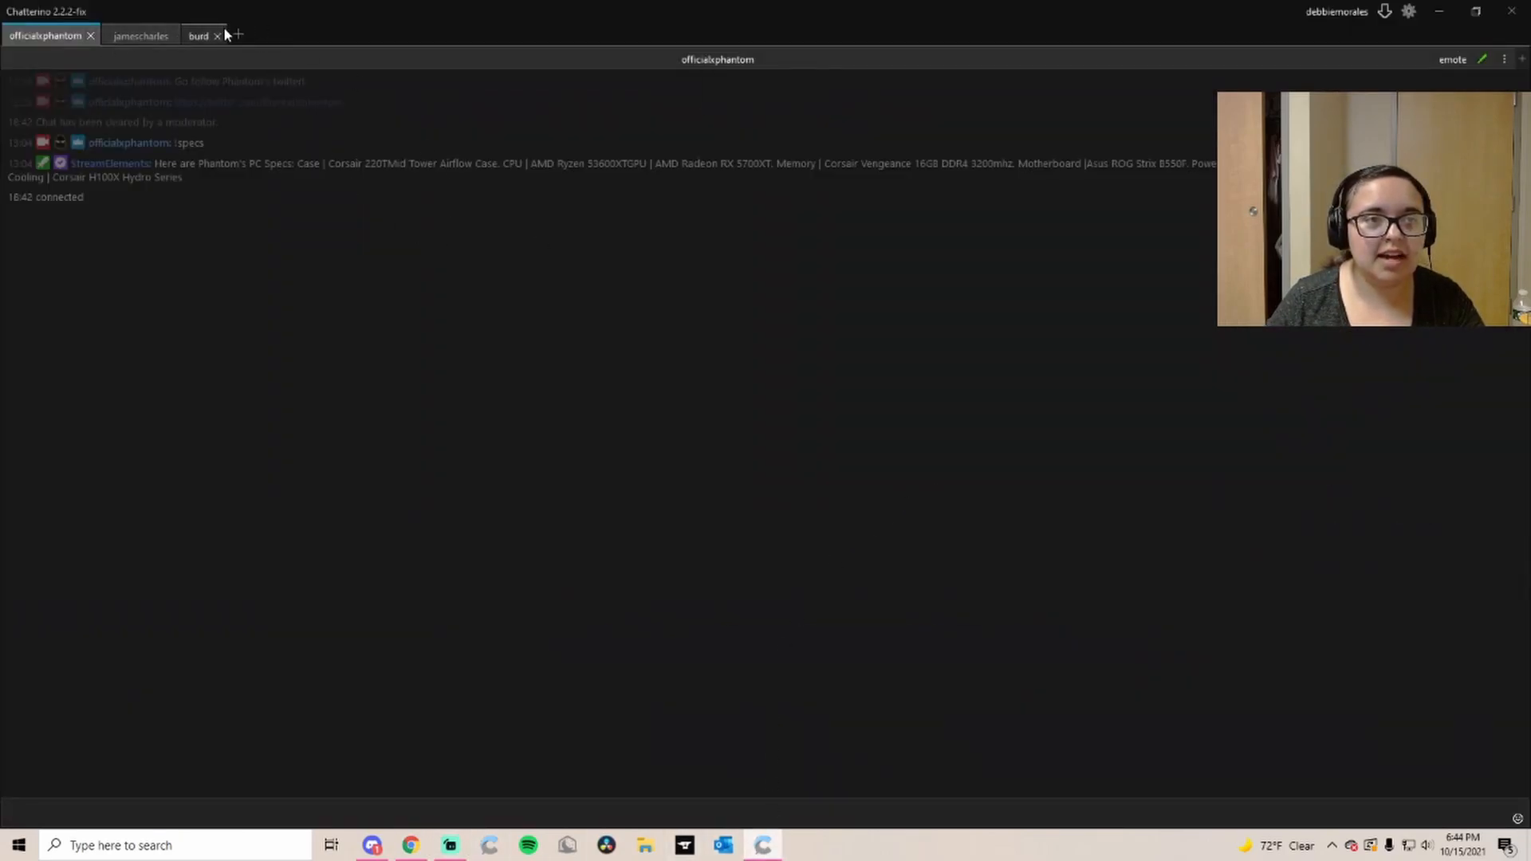
pyautogui.click(235, 35)
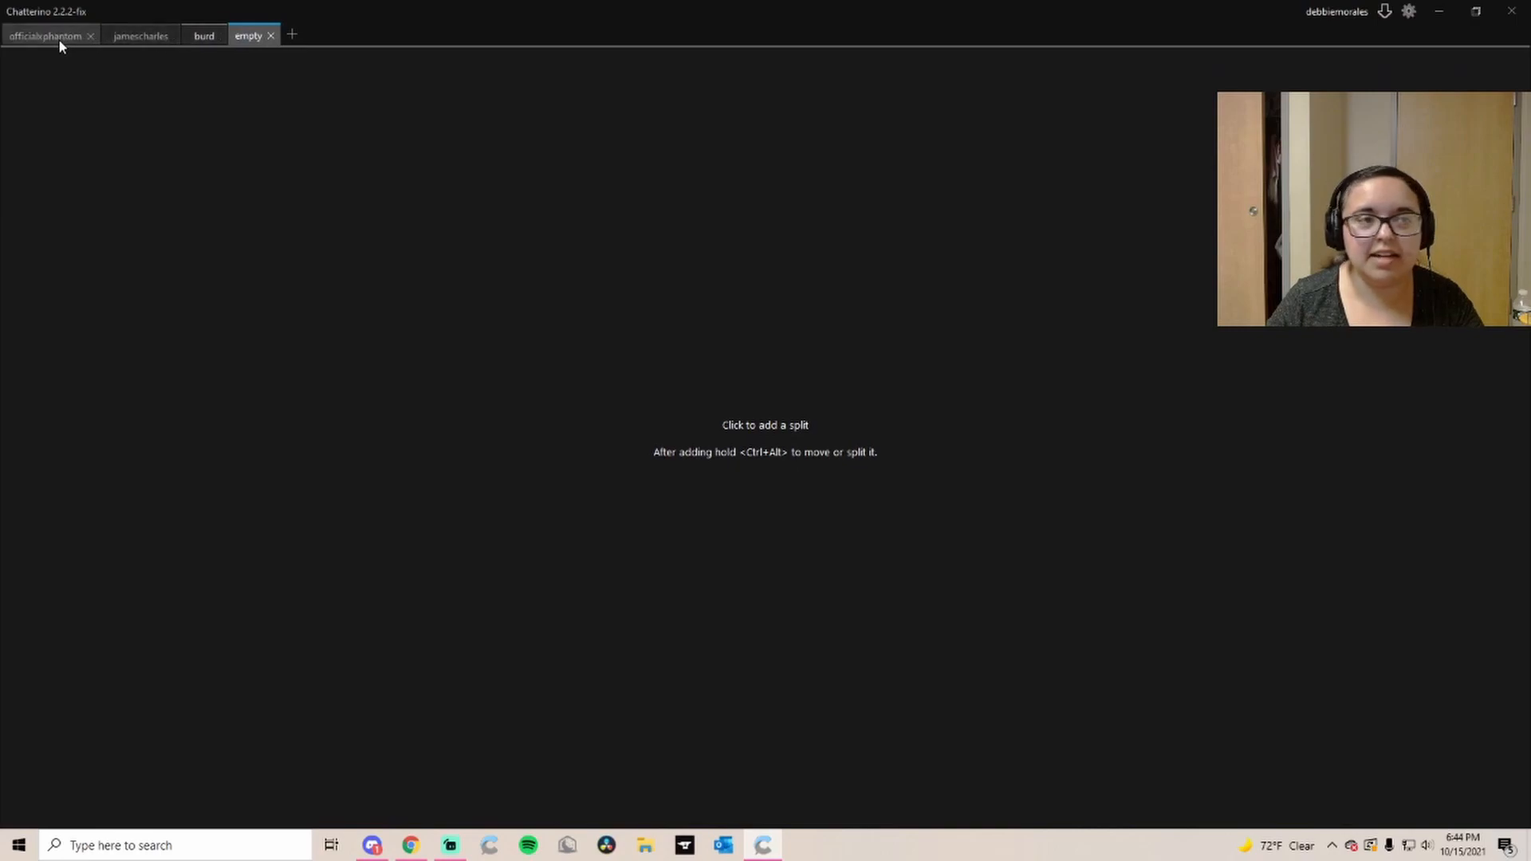
pyautogui.moveTo(794, 290)
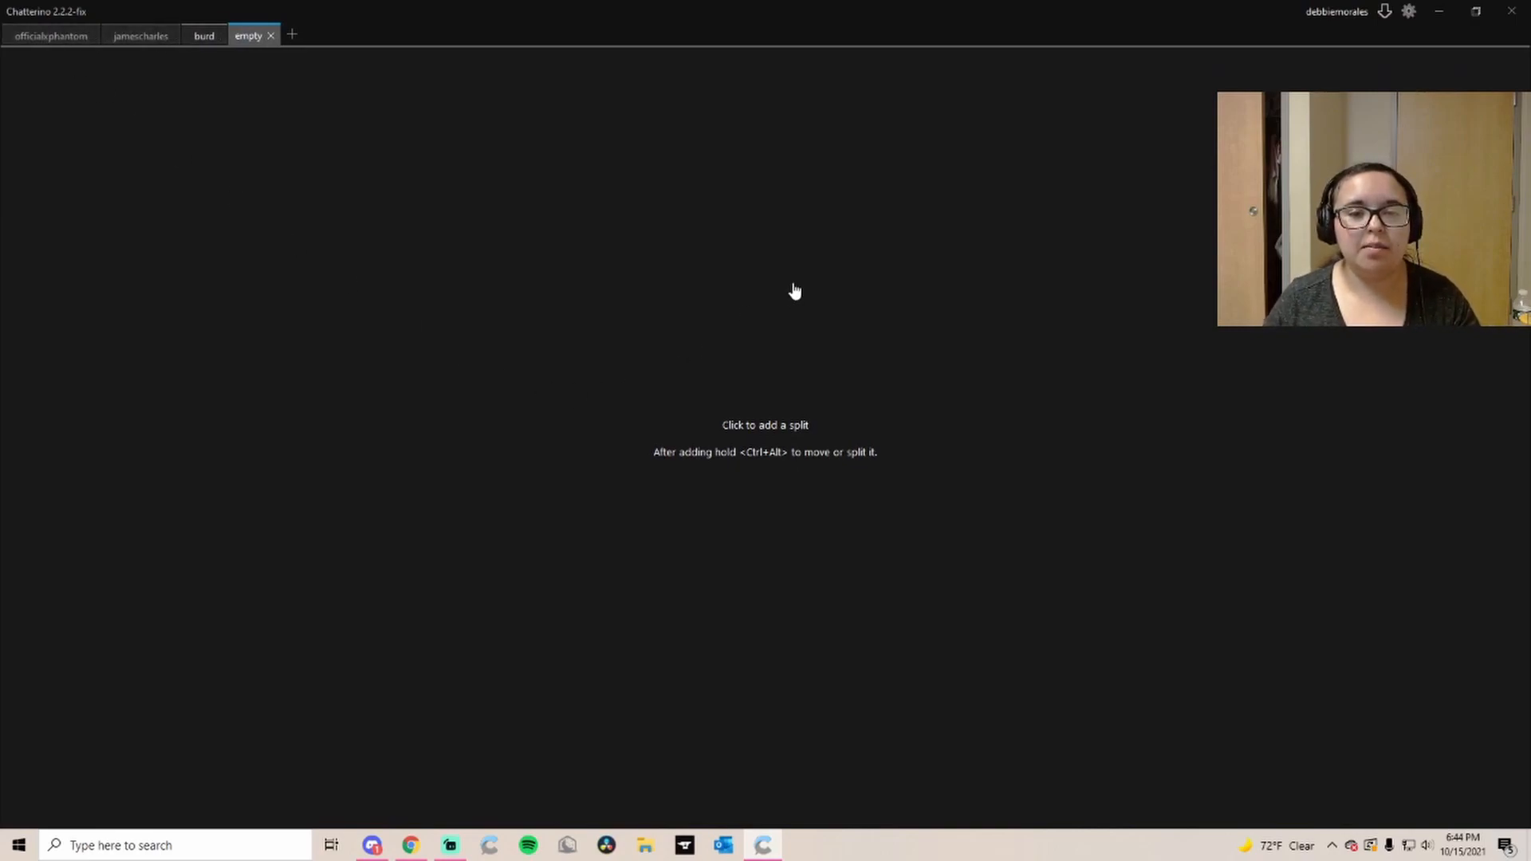
pyautogui.moveTo(875, 725)
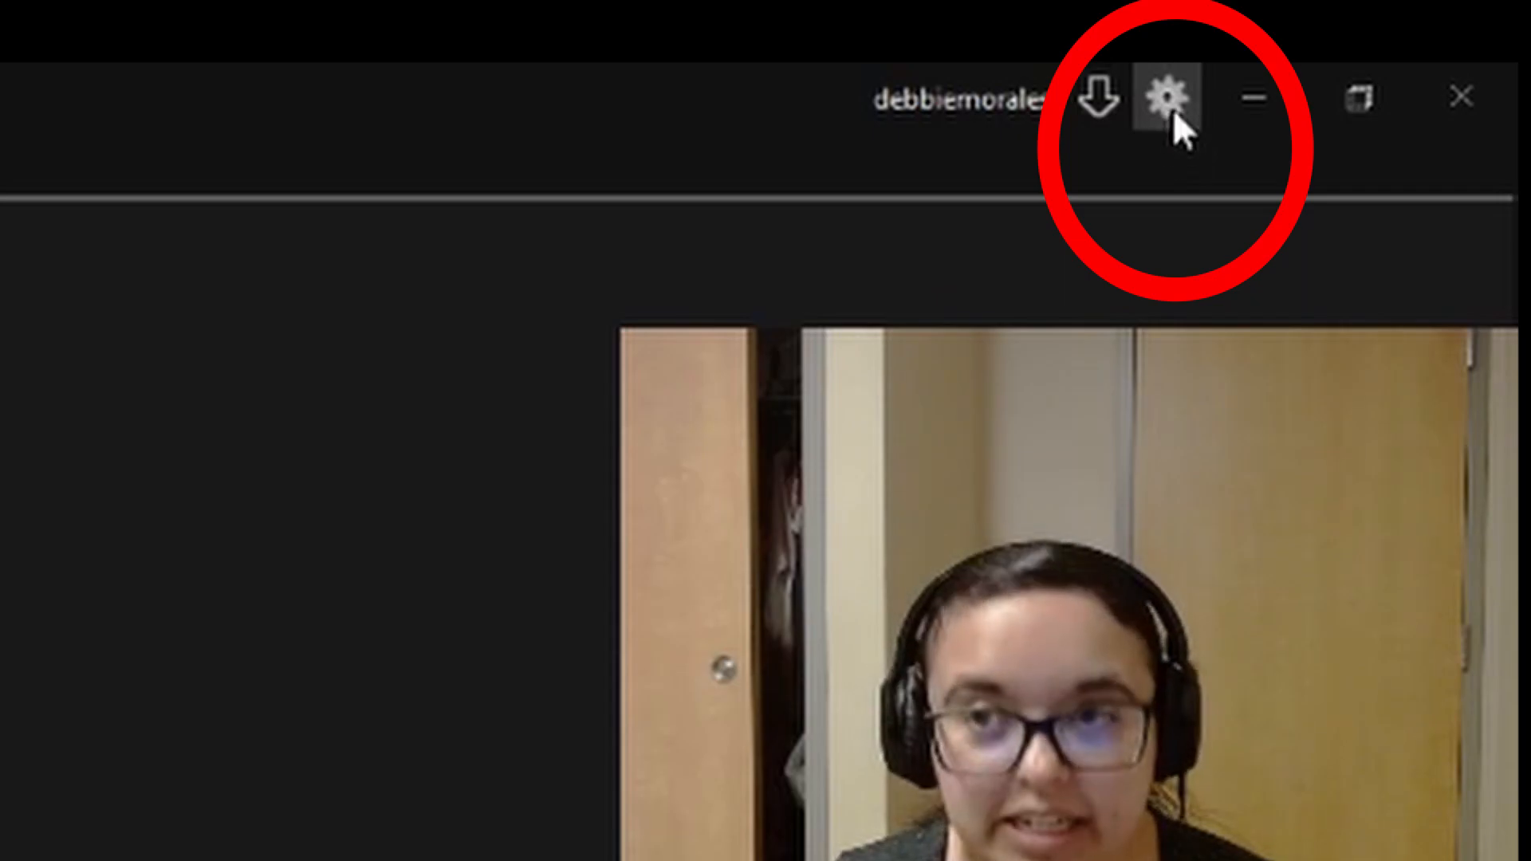
pyautogui.click(1167, 97)
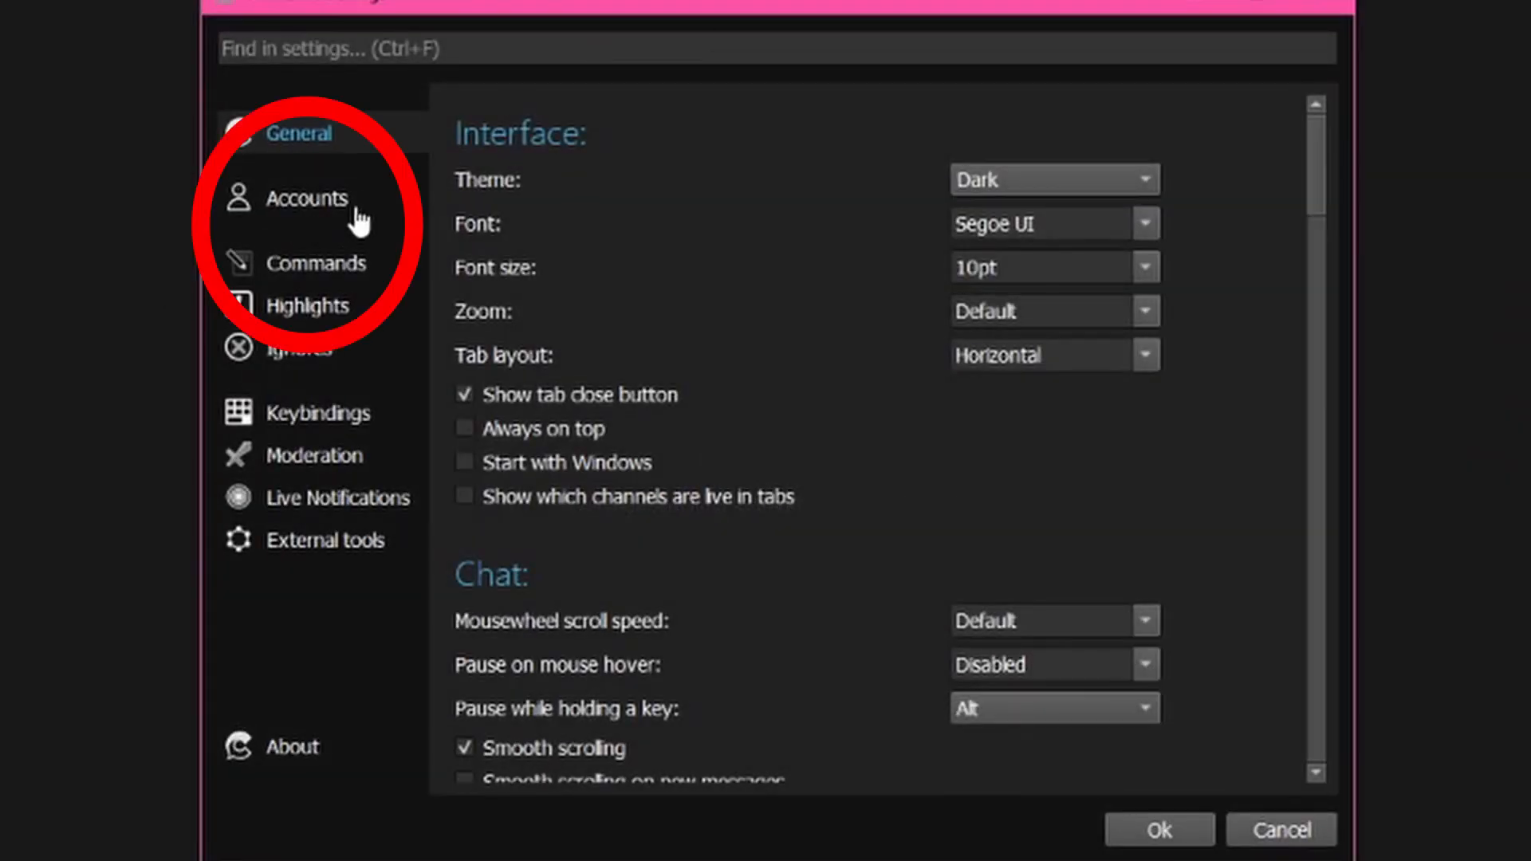
pyautogui.click(306, 198)
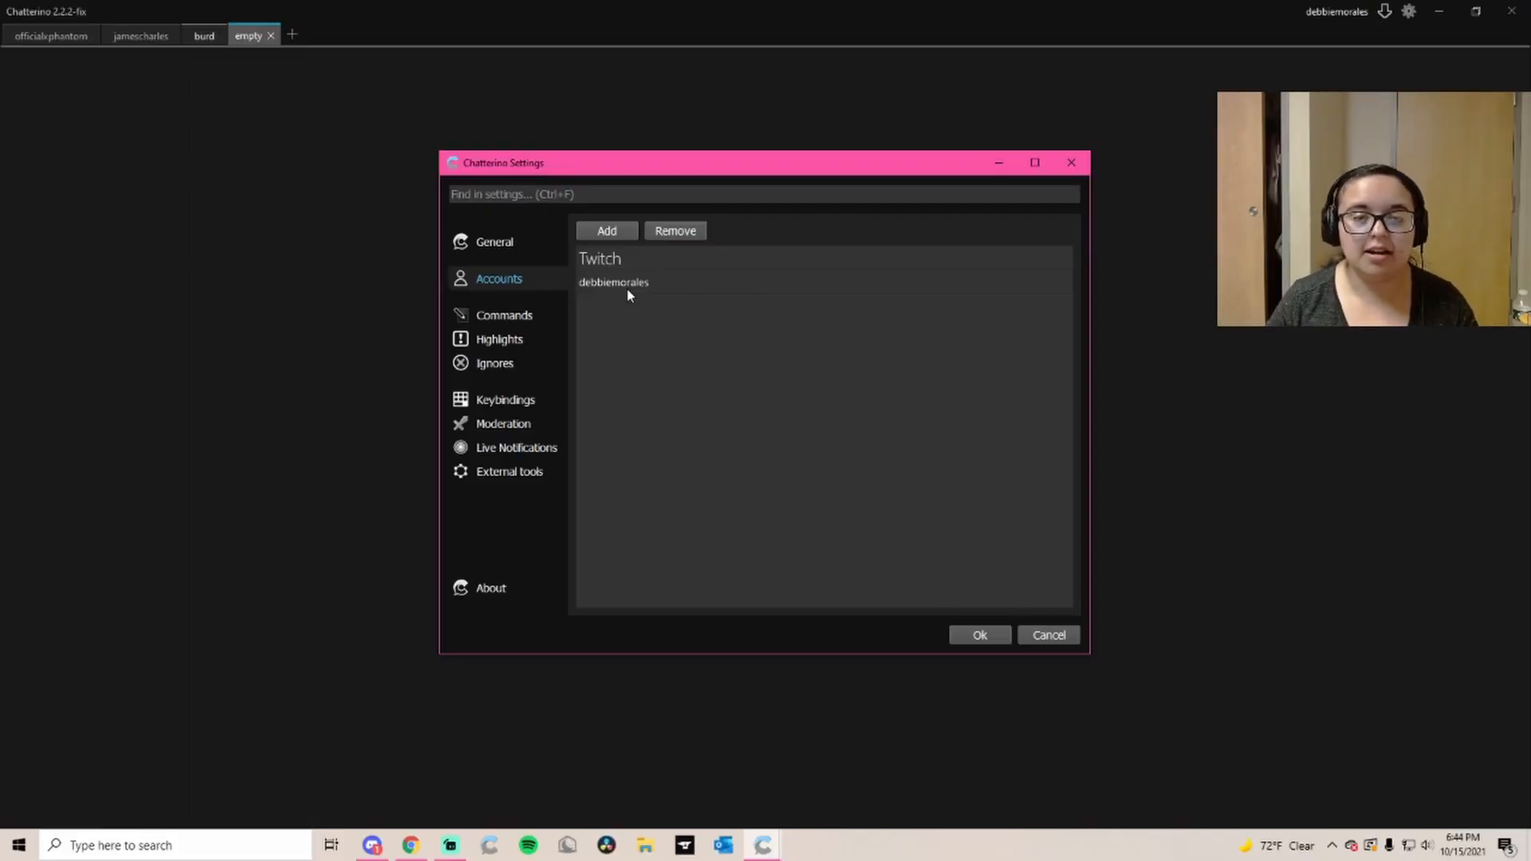
pyautogui.moveTo(643, 284)
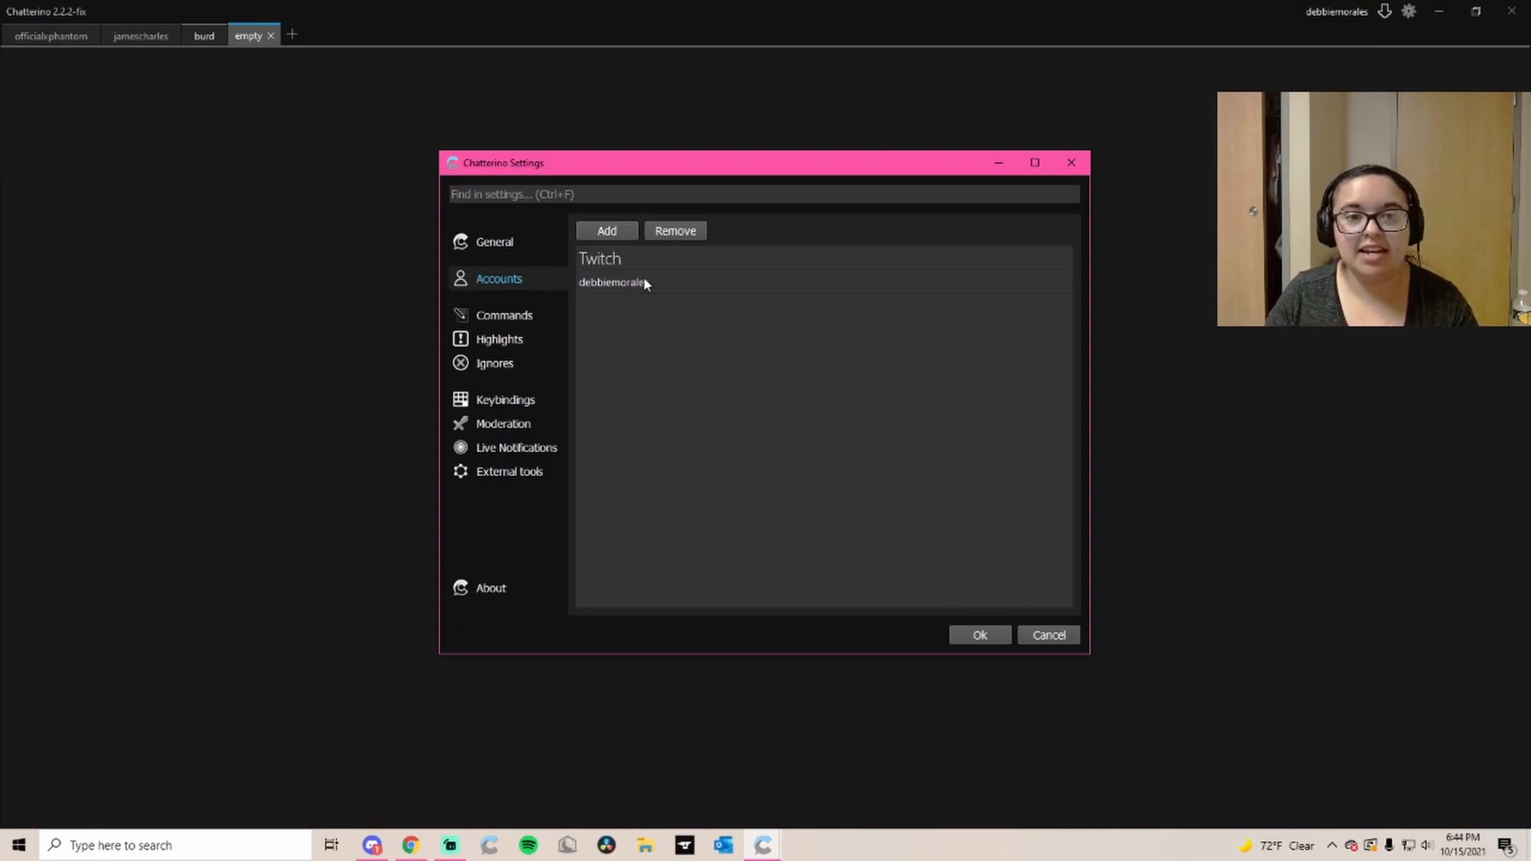
pyautogui.click(977, 634)
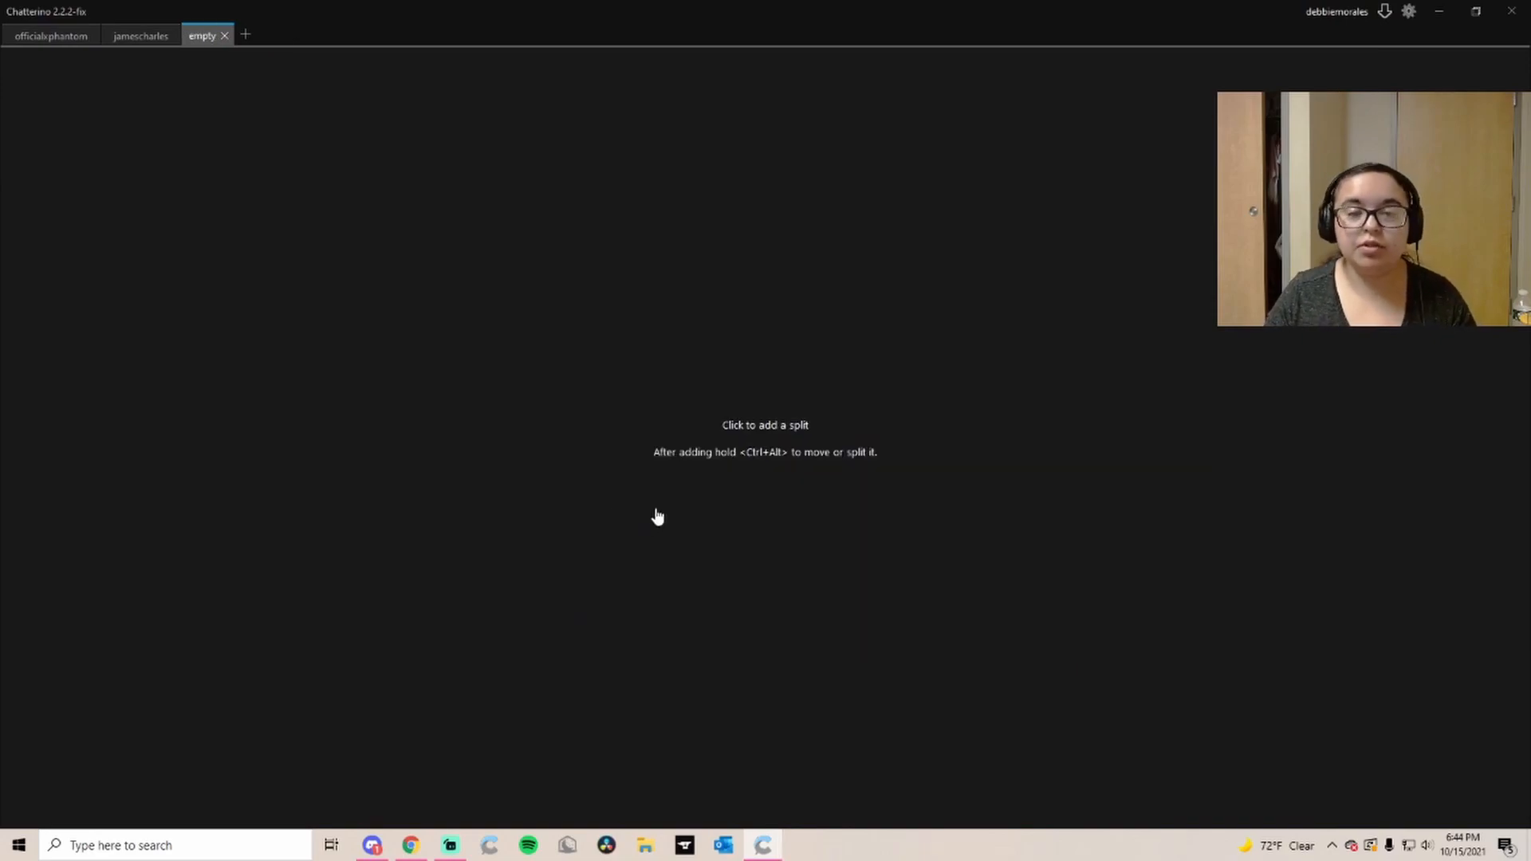
# Add a split to the empty tab and join the Burd channel by name
pyautogui.click(764, 424)
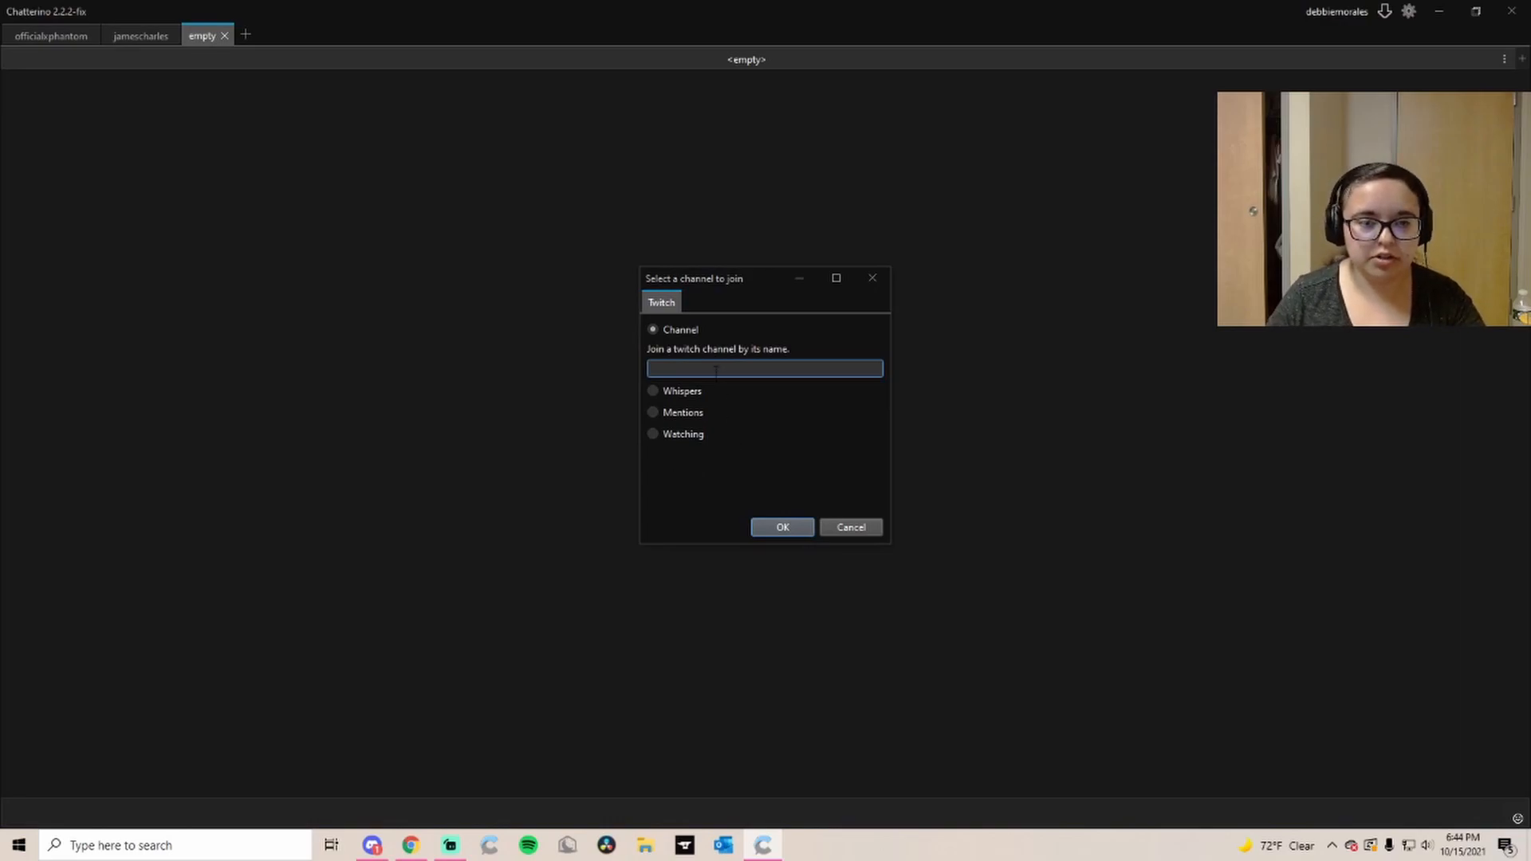
pyautogui.write('Burd')
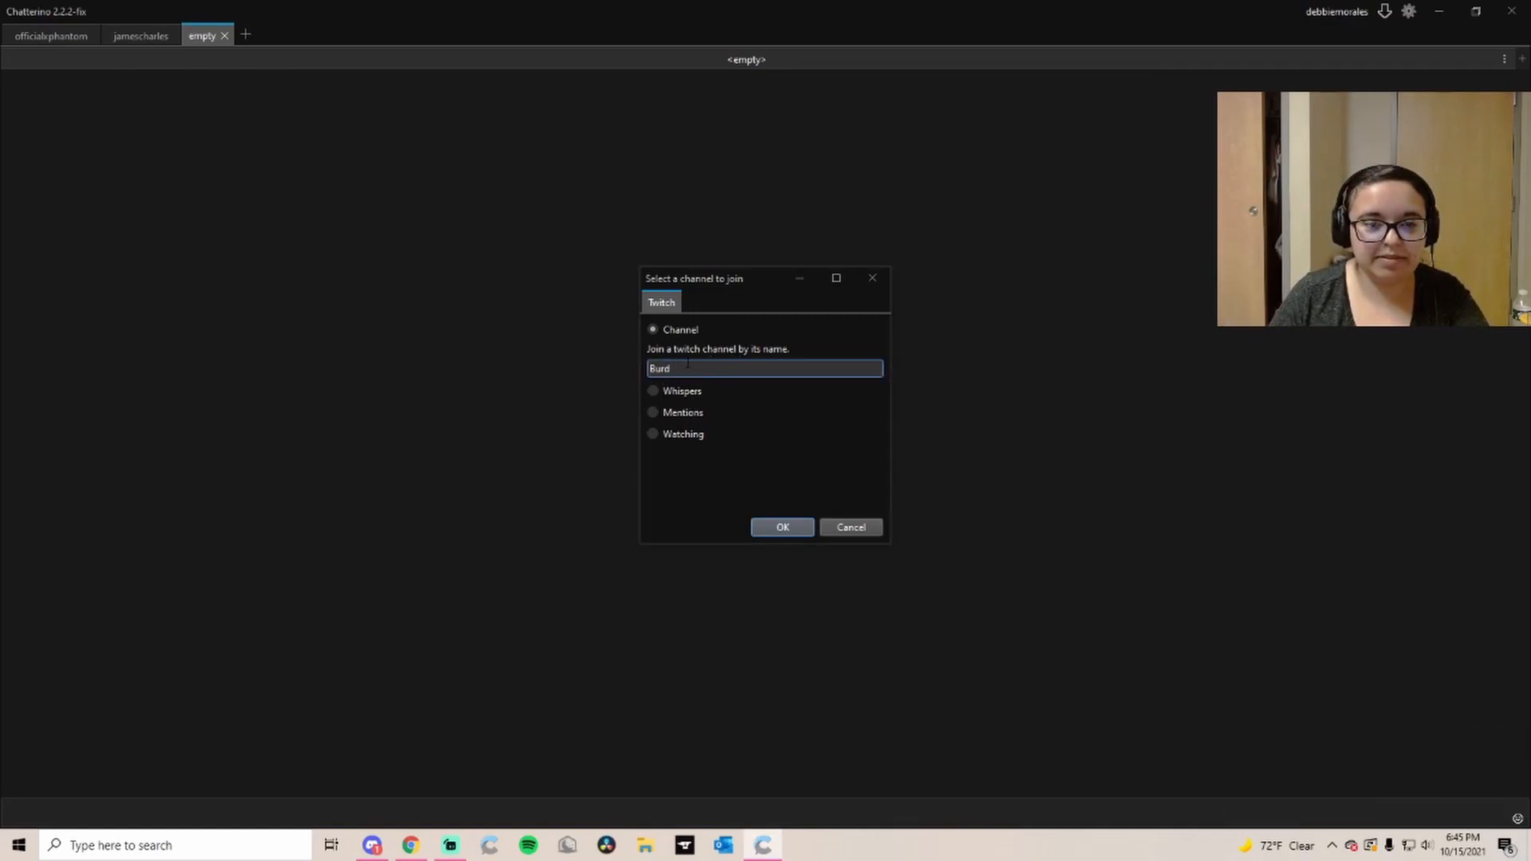
pyautogui.click(781, 528)
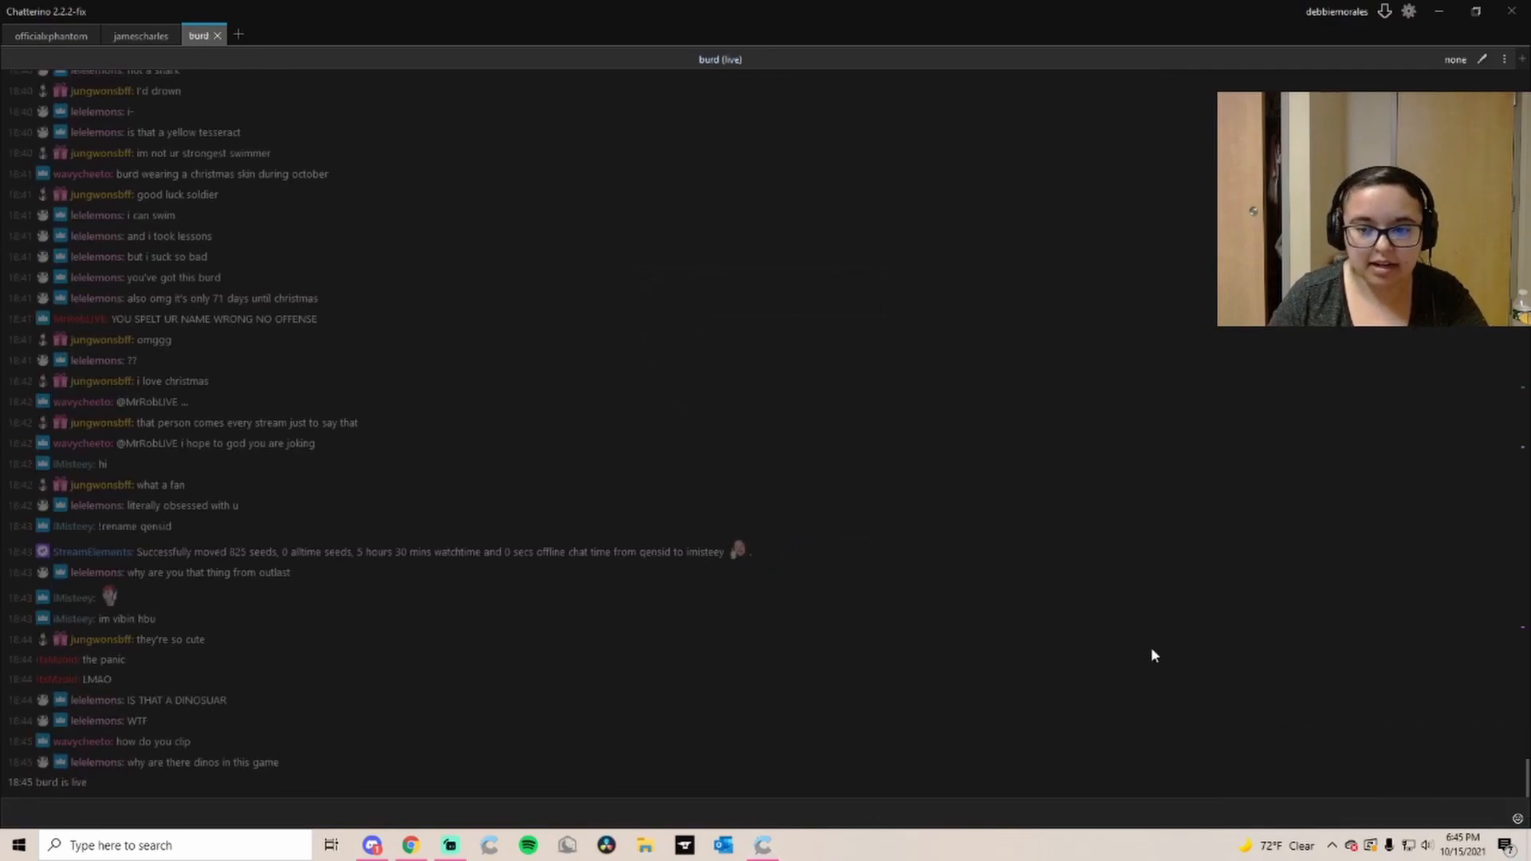
pyautogui.moveTo(372, 280)
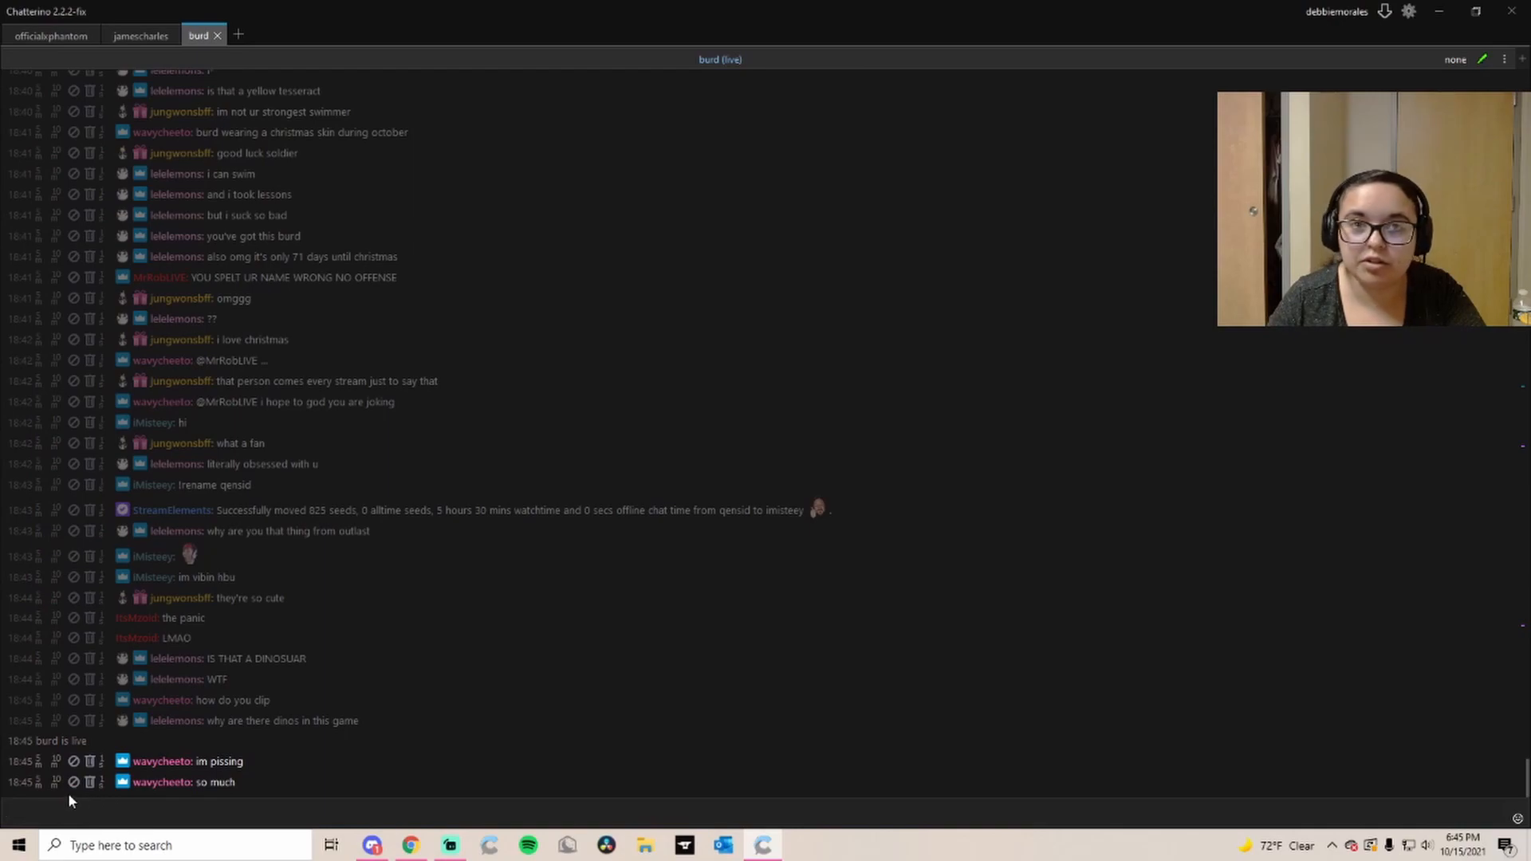
pyautogui.moveTo(1231, 454)
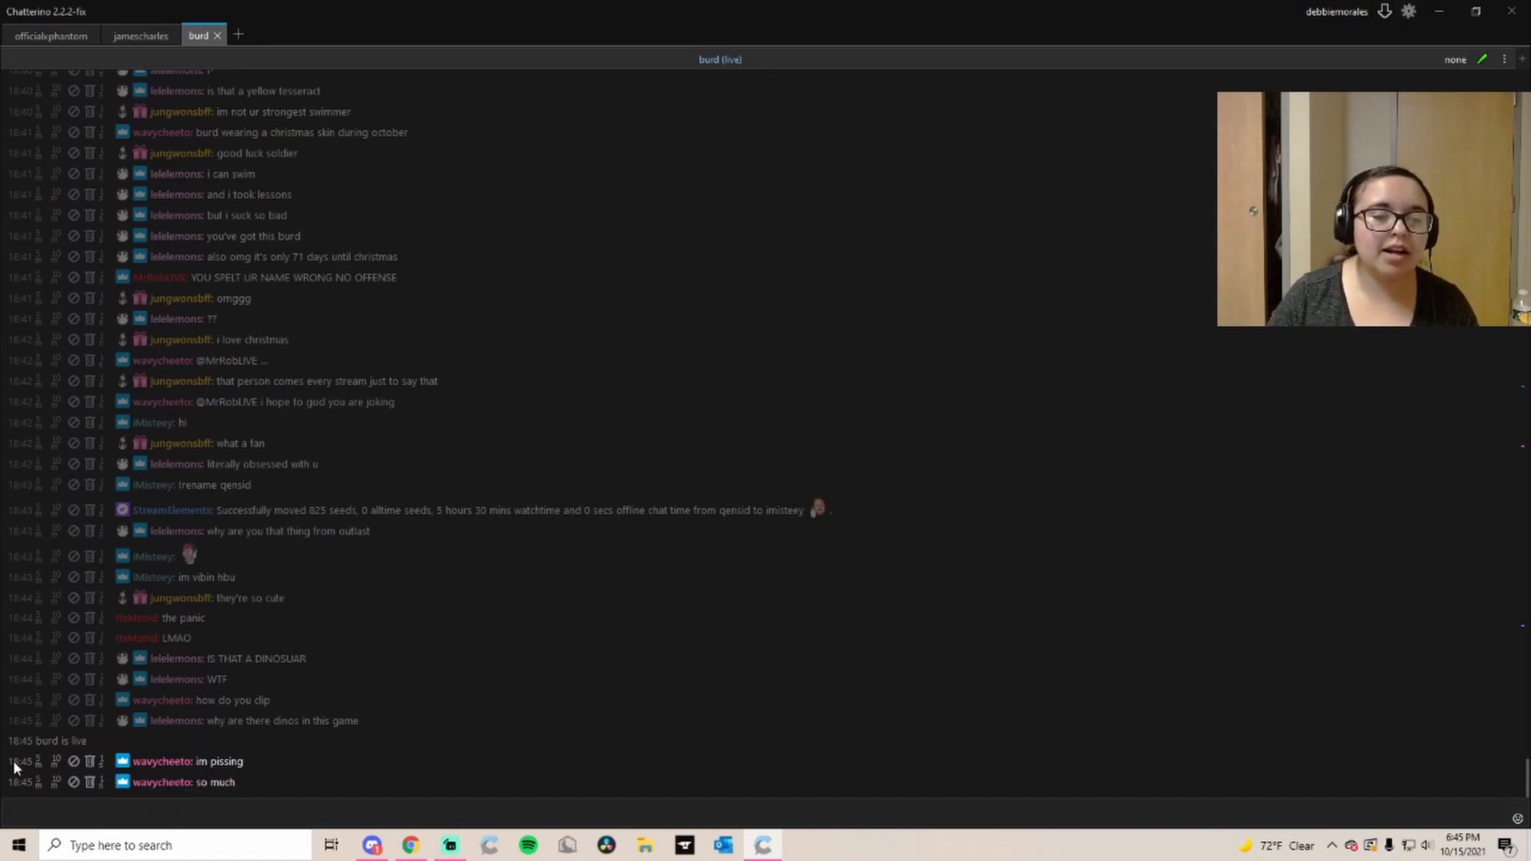
# Reach the Moderation buttons list in the Chatterino settings
pyautogui.click(1408, 11)
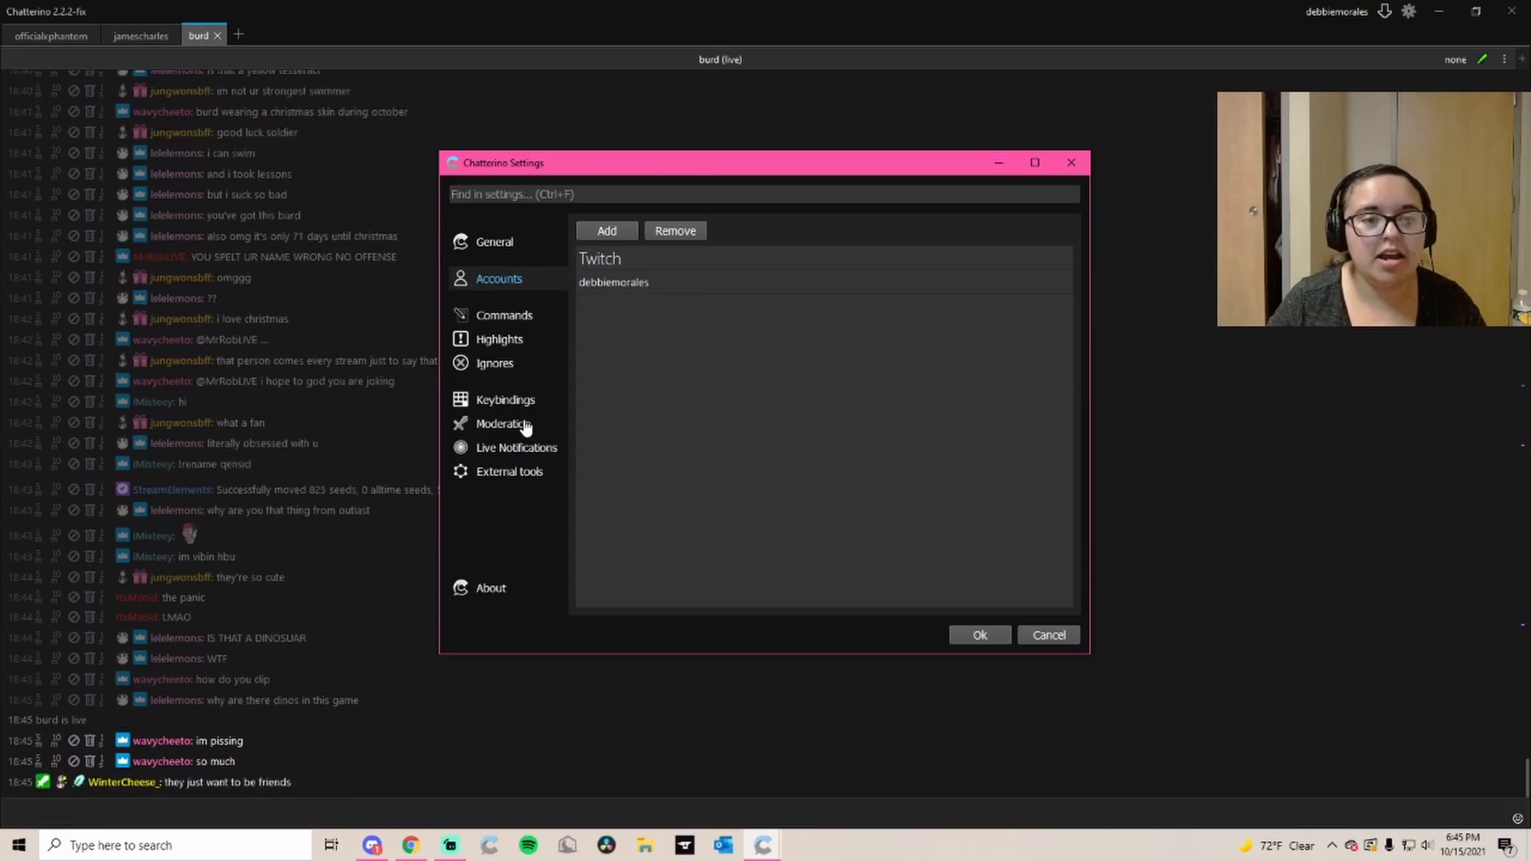
pyautogui.click(503, 422)
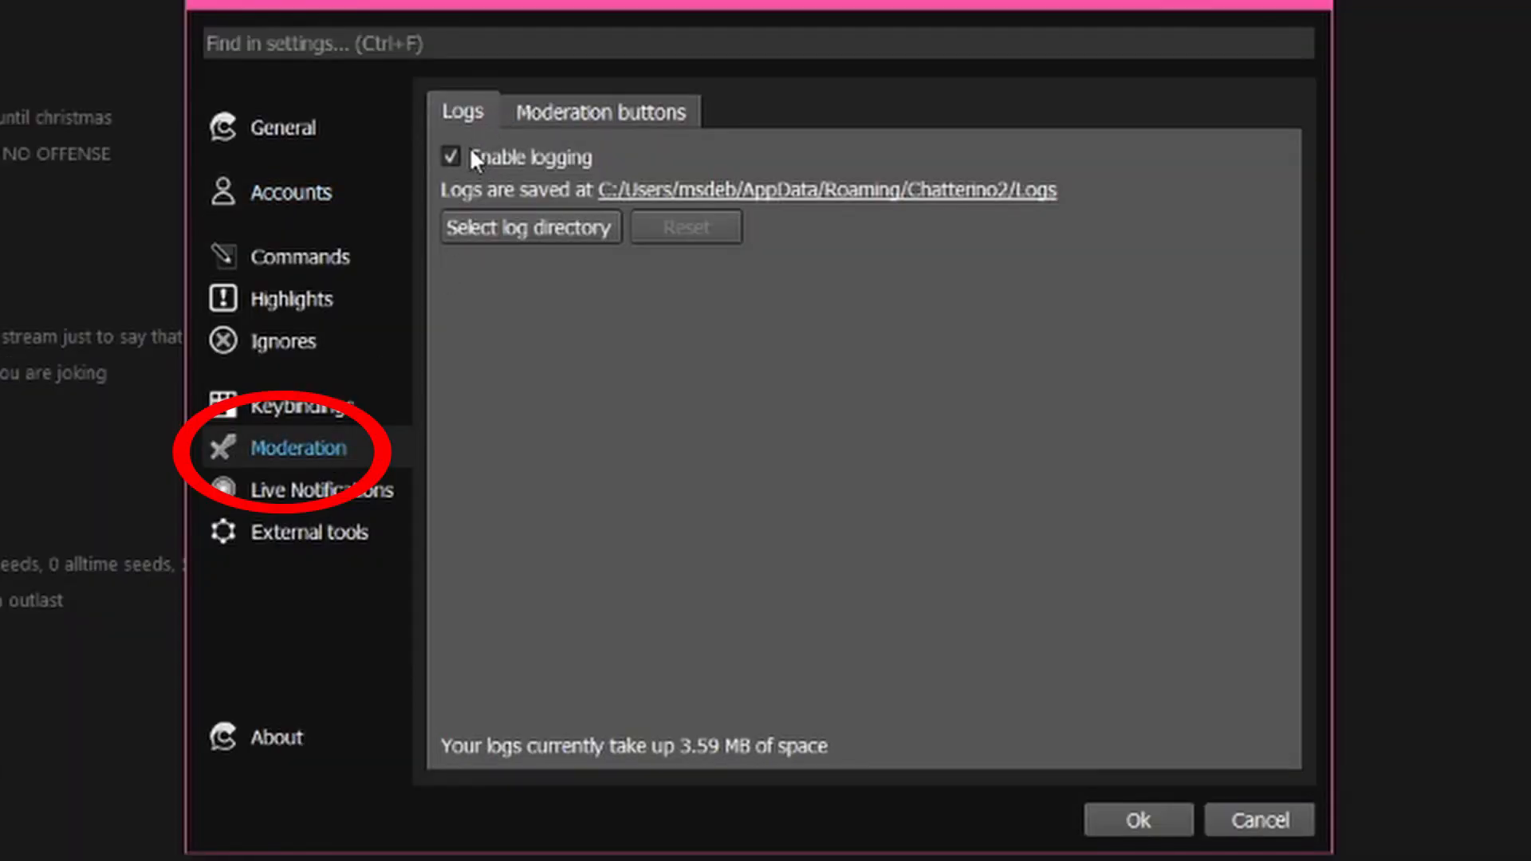
pyautogui.click(601, 112)
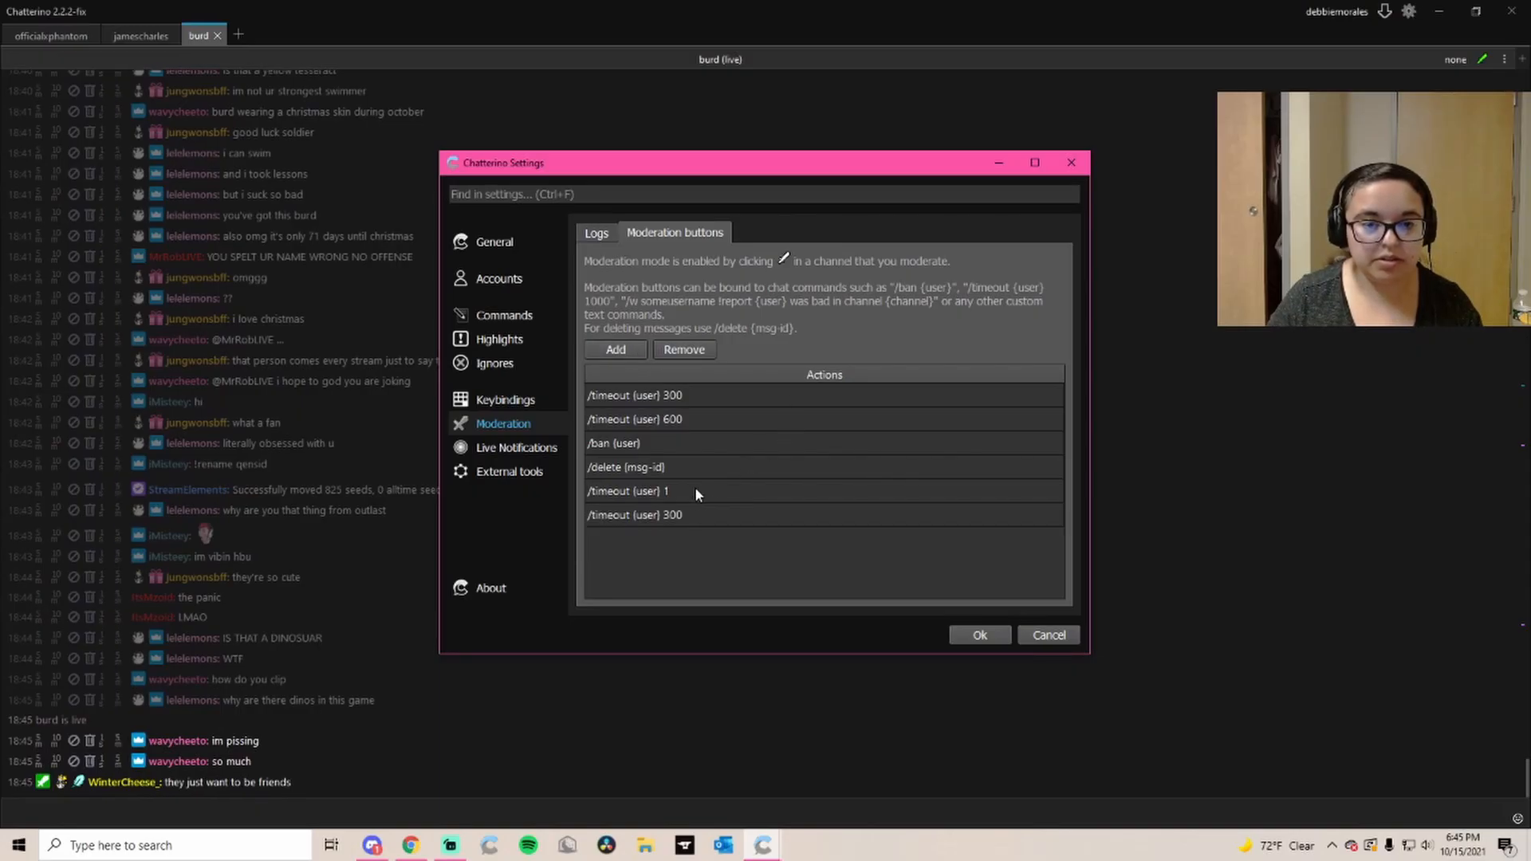
# Edit the last timeout entry and add a /ban {user} moderation action
pyautogui.doubleClick(633, 515)
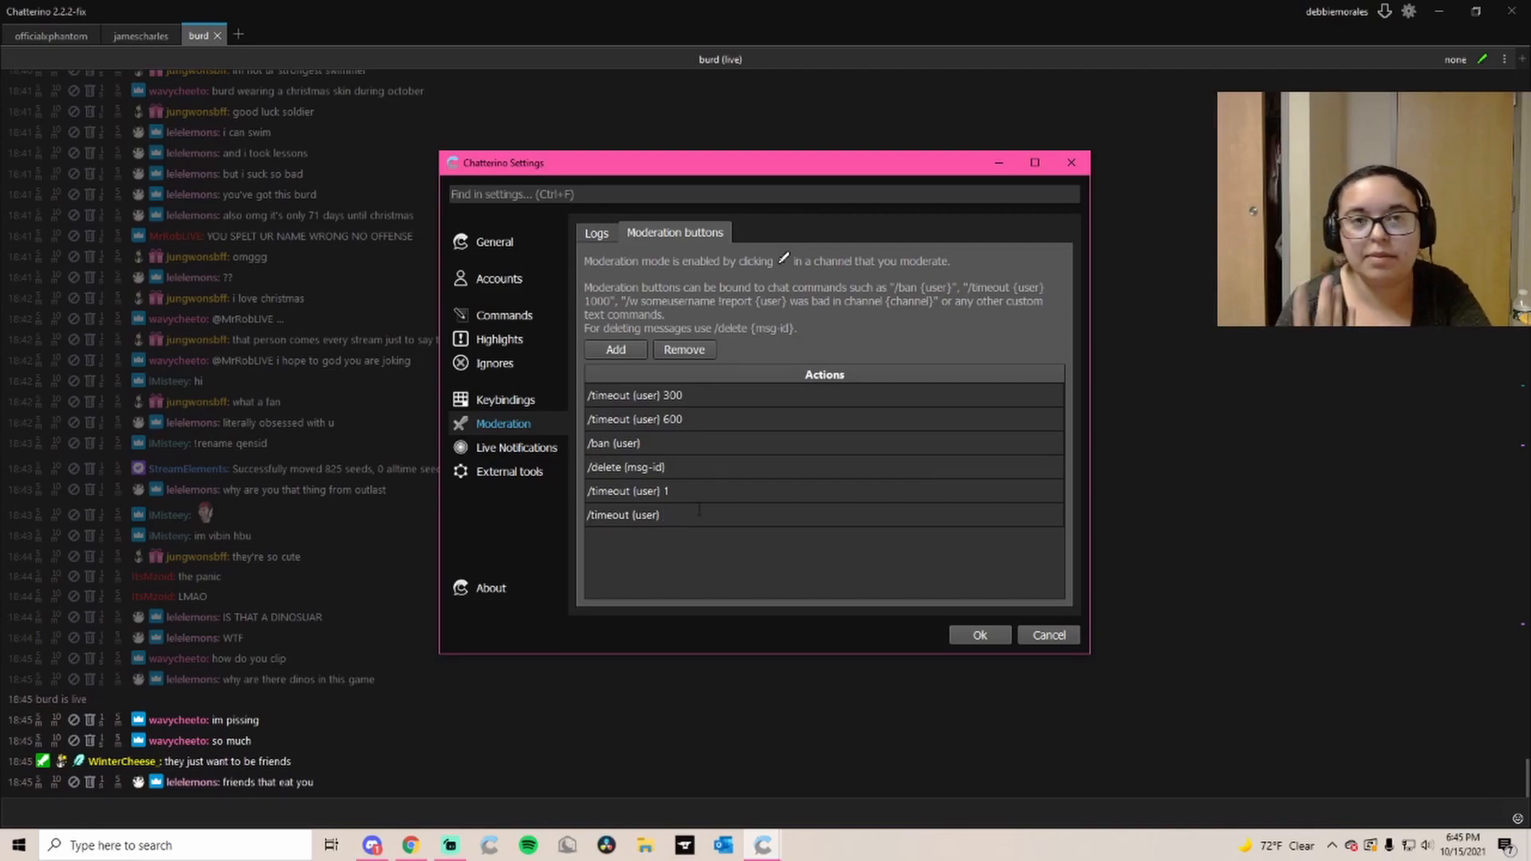
pyautogui.write('5')
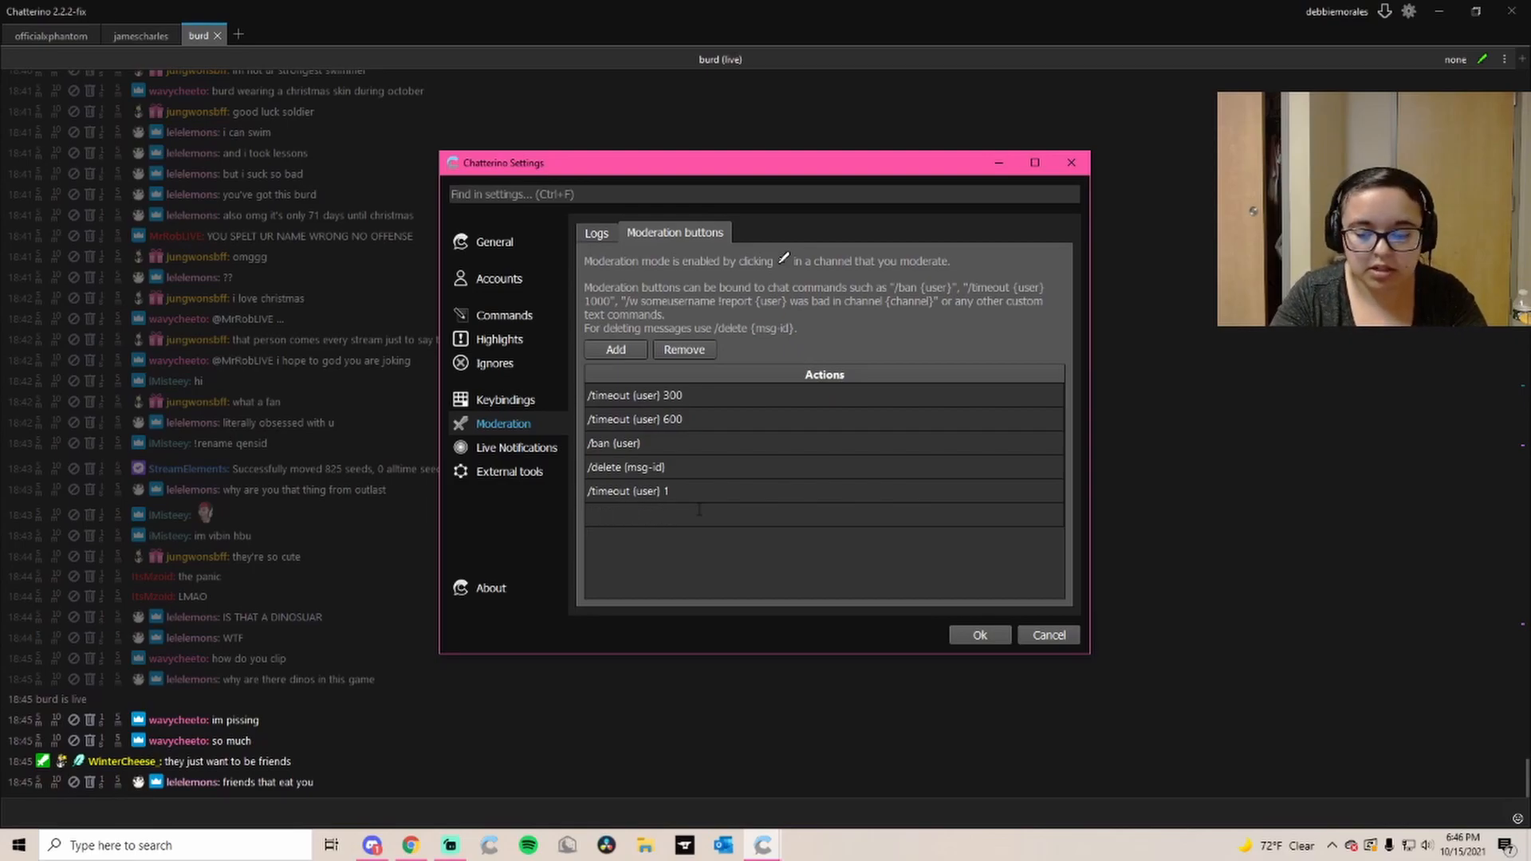
pyautogui.write('/ban')
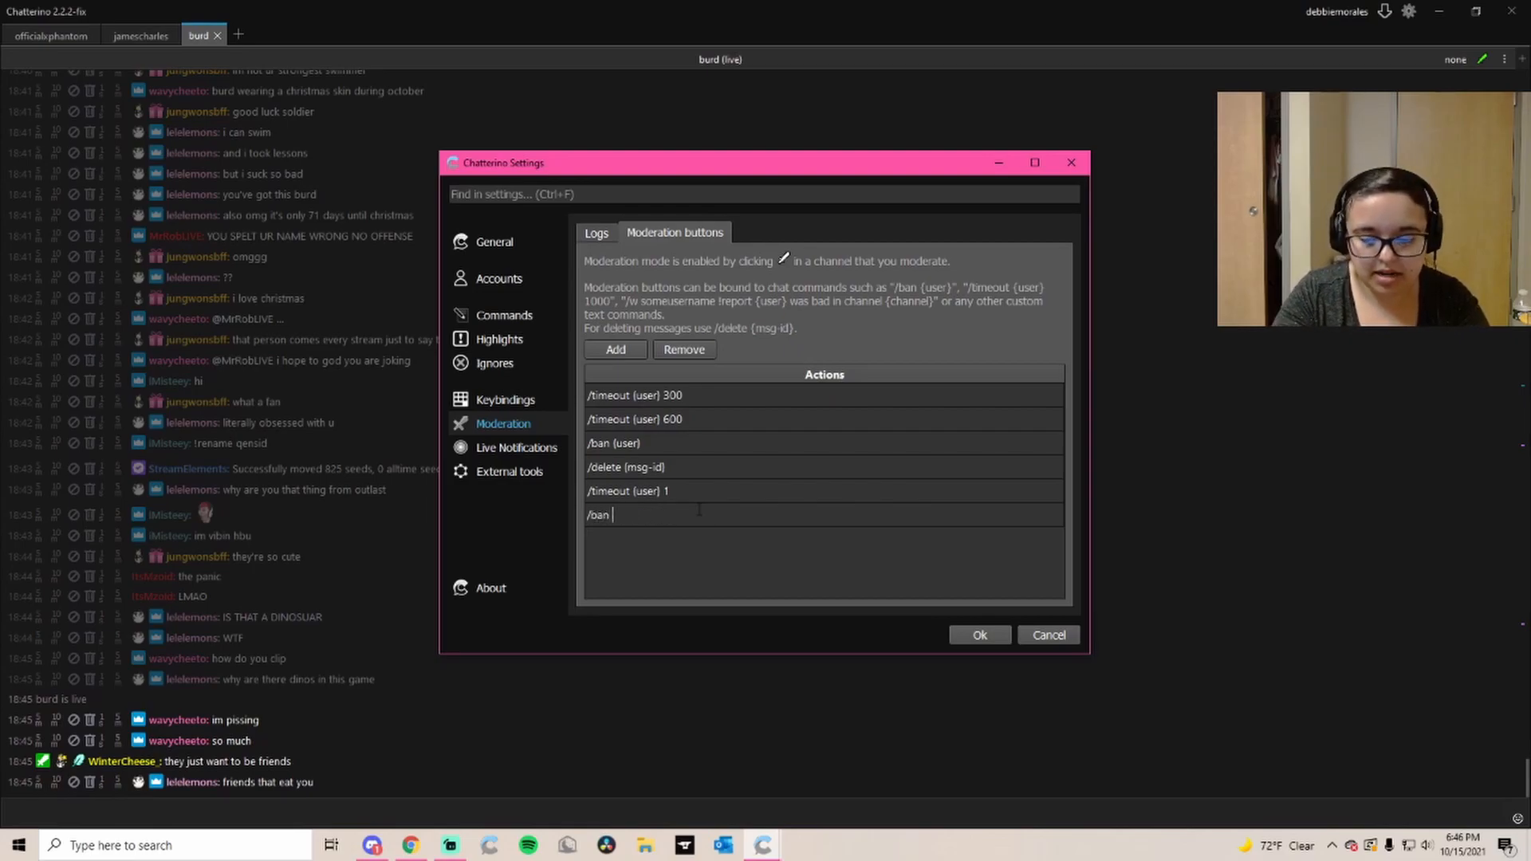
pyautogui.write('{user')
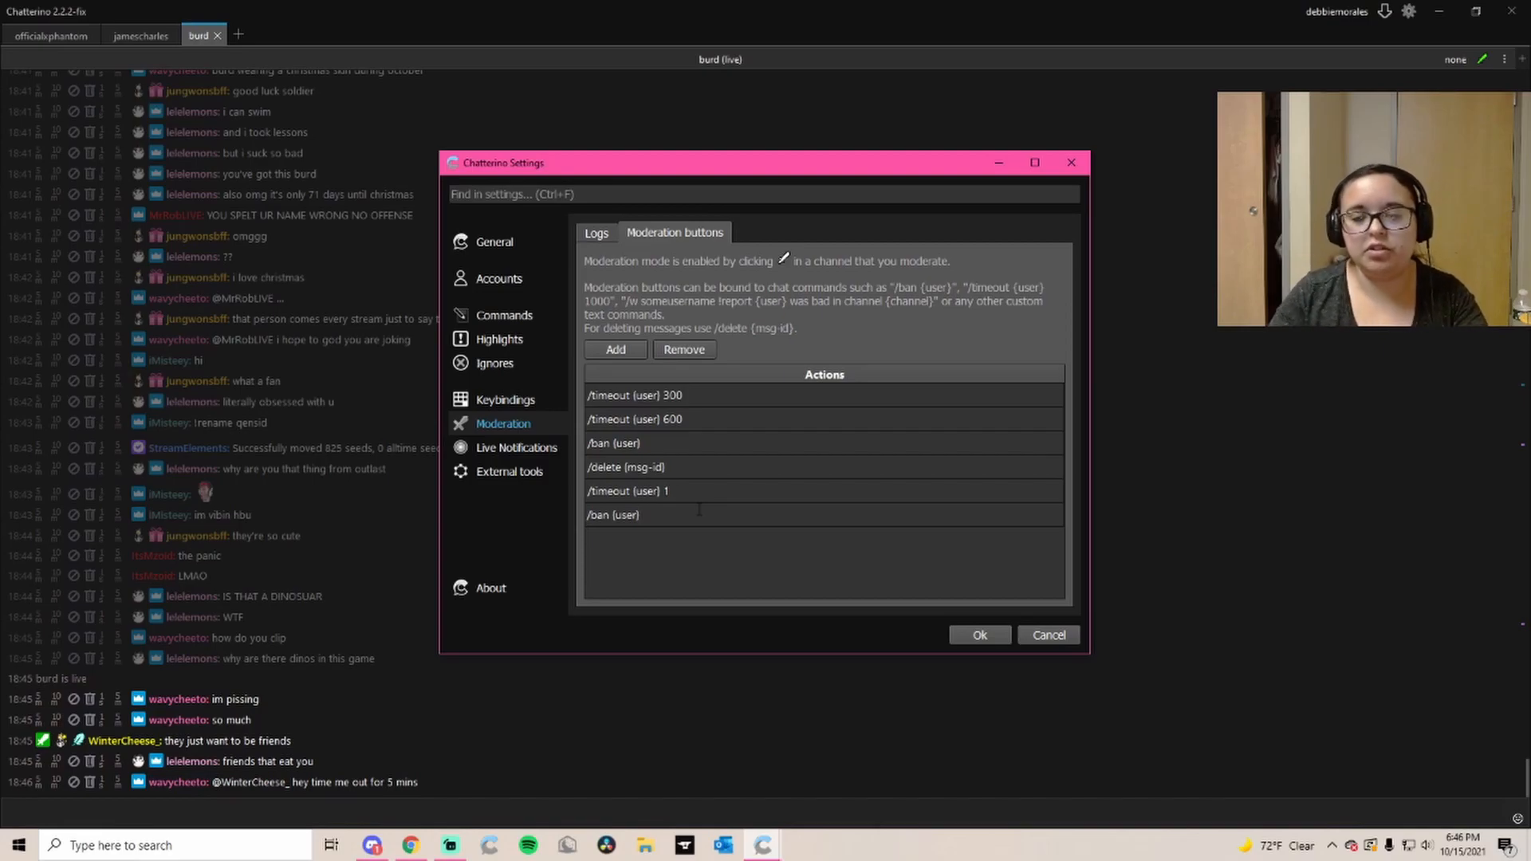
# Remove the new /ban {user} action, leaving the five original moderation buttons
pyautogui.click(689, 515)
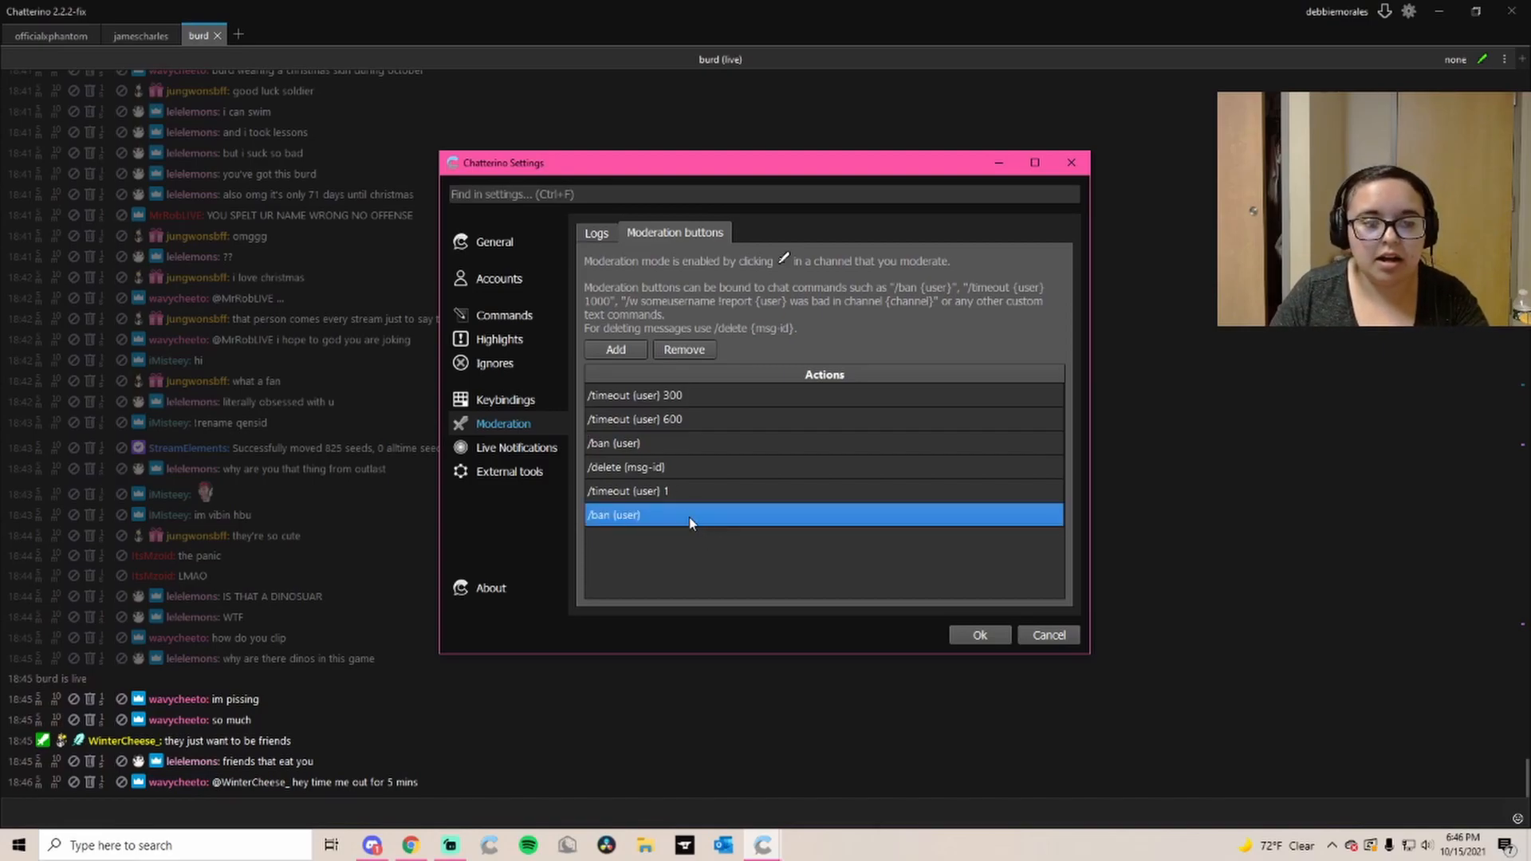
pyautogui.click(685, 349)
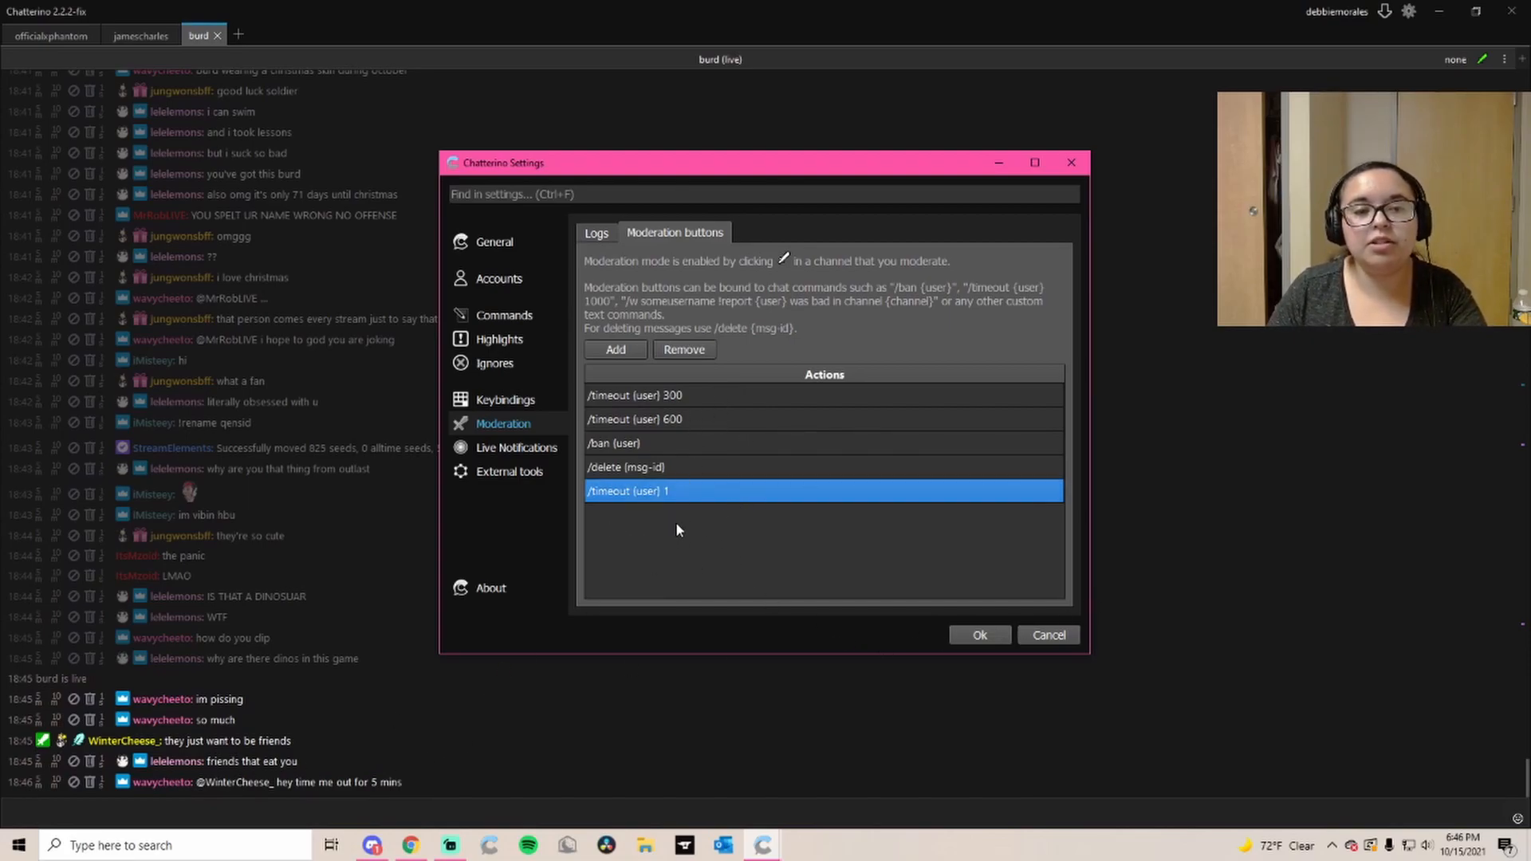
pyautogui.click(979, 635)
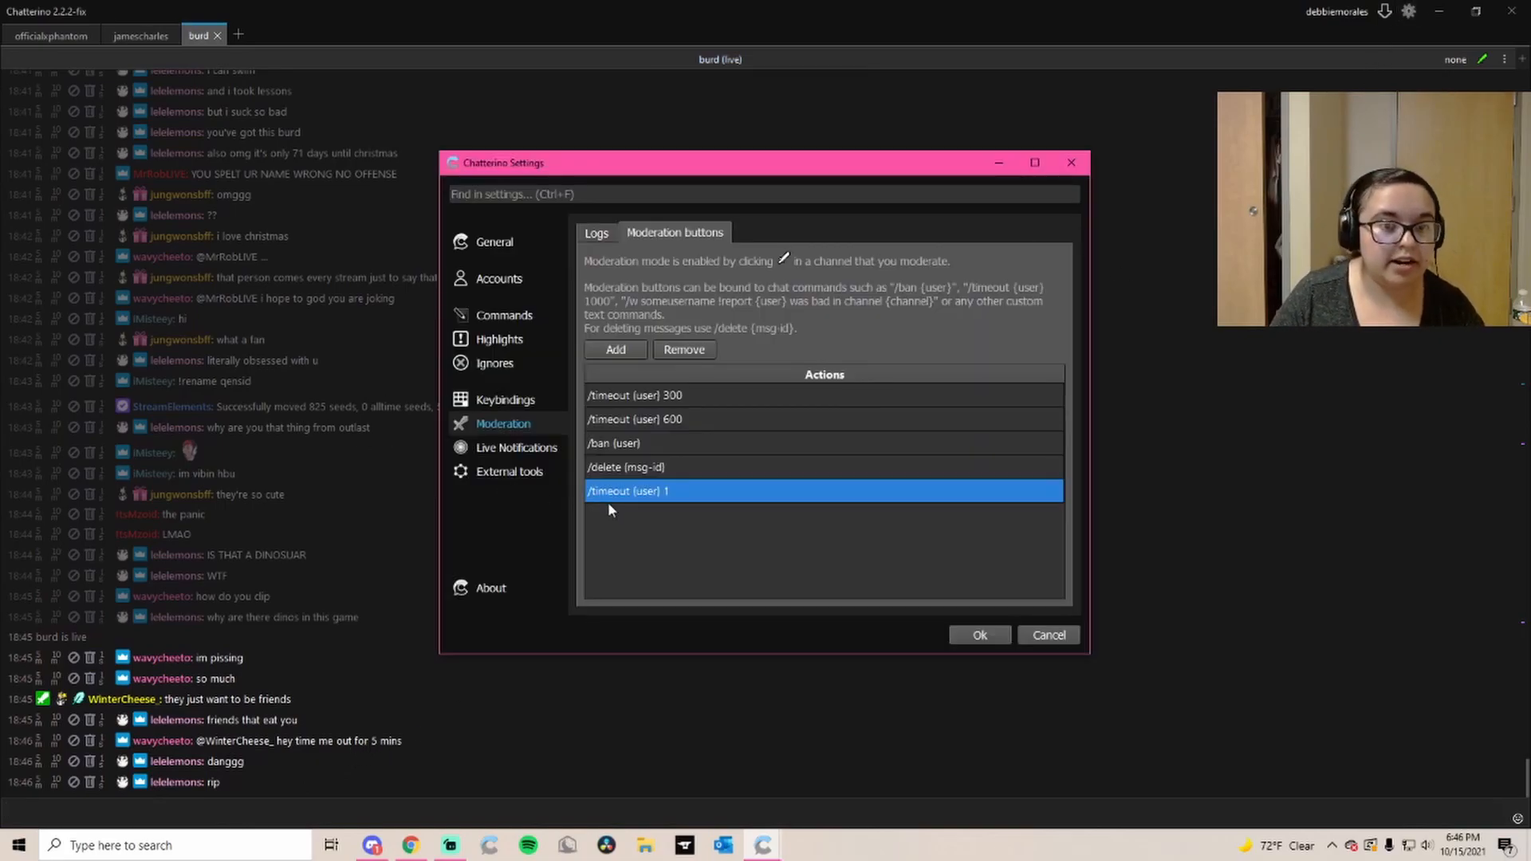
# Check the Selected Channels for live notifications, then show the empty custom commands list
pyautogui.click(516, 446)
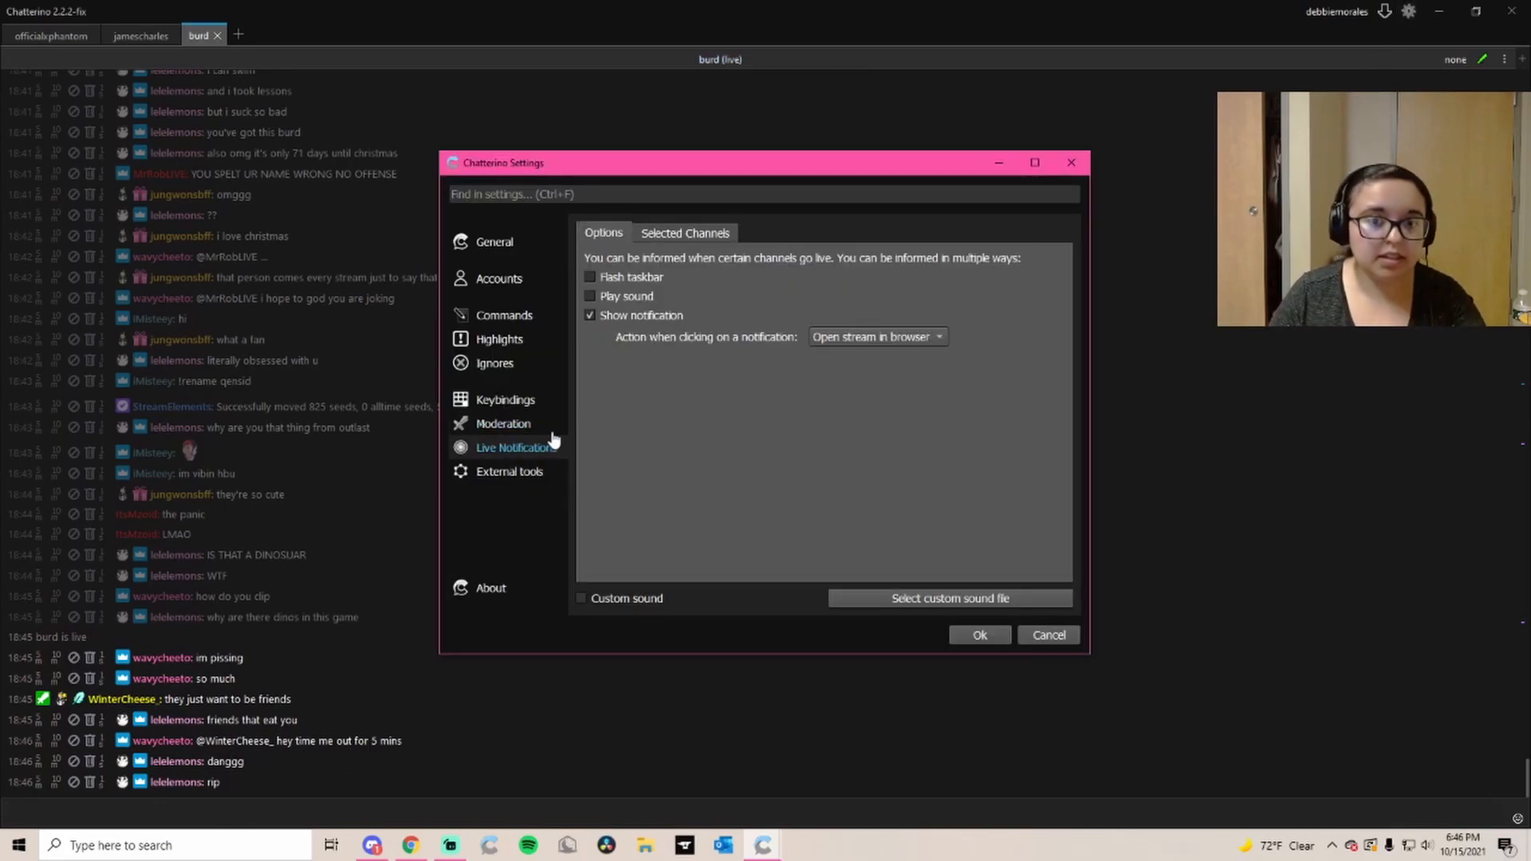
pyautogui.click(684, 233)
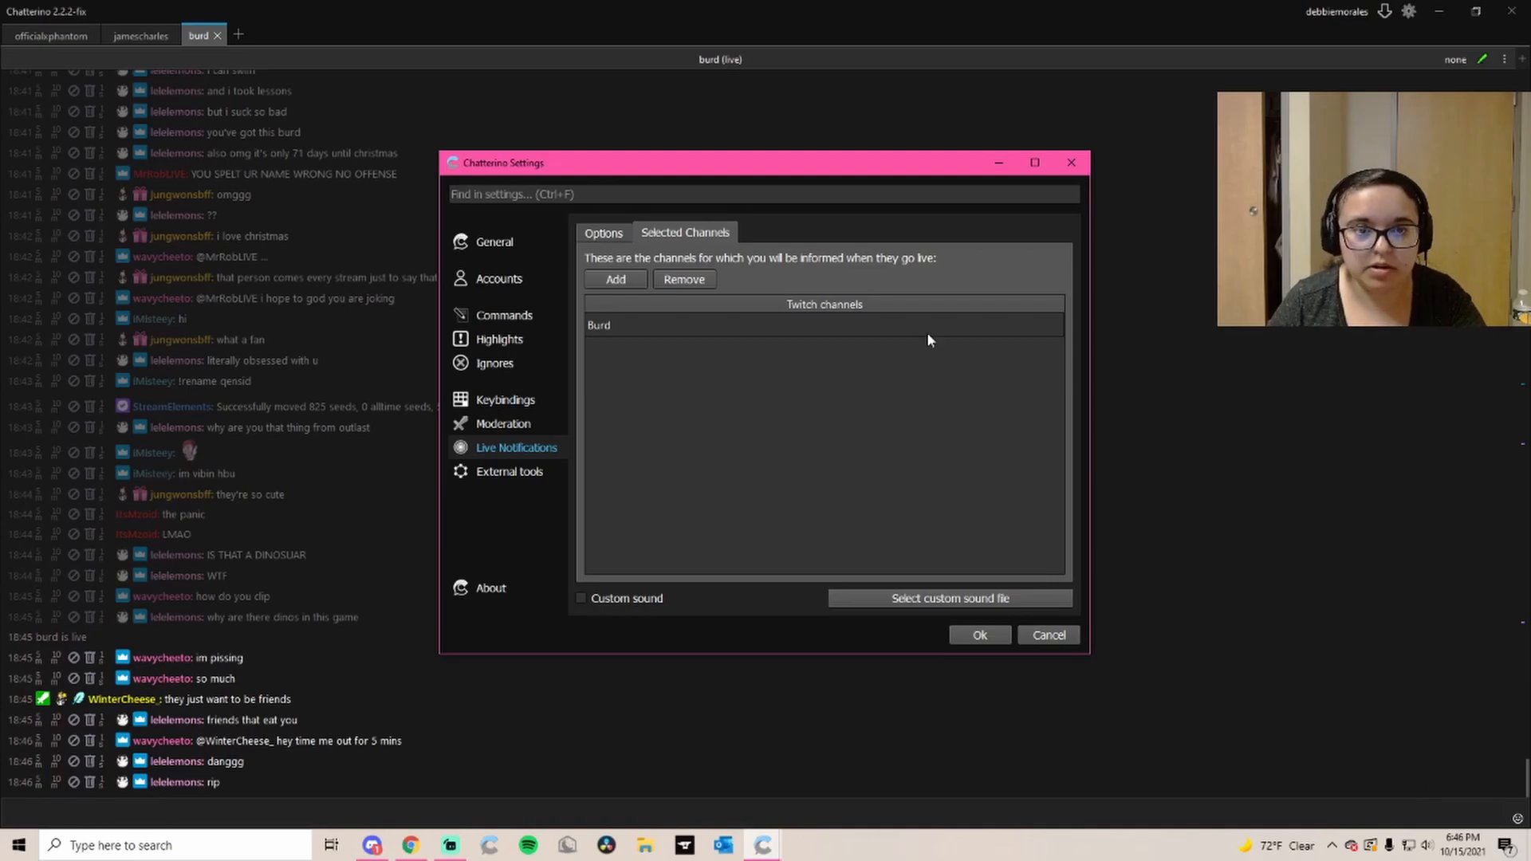
pyautogui.click(603, 233)
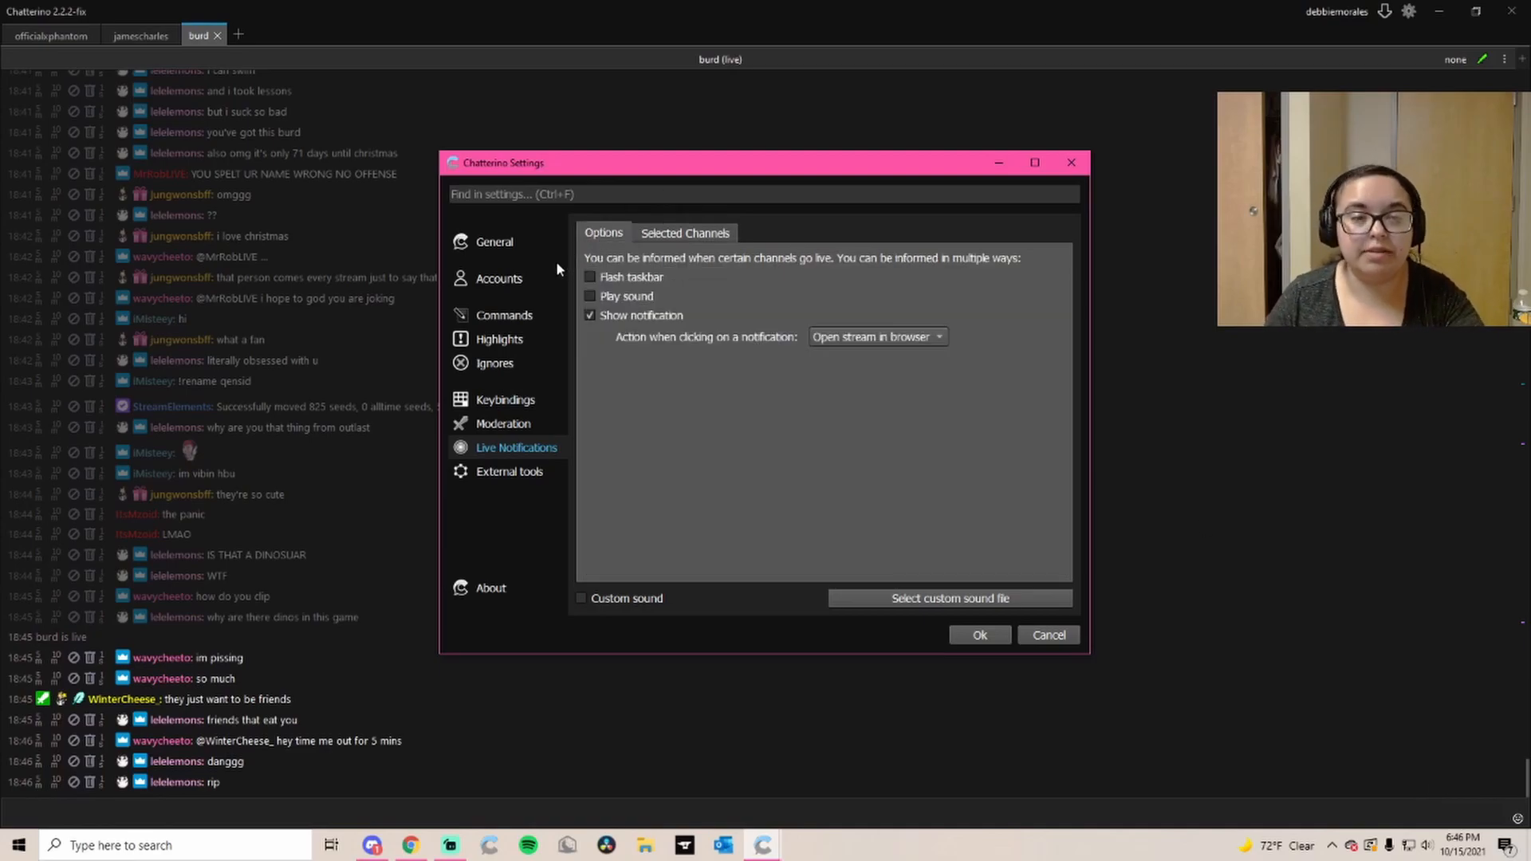
pyautogui.click(503, 314)
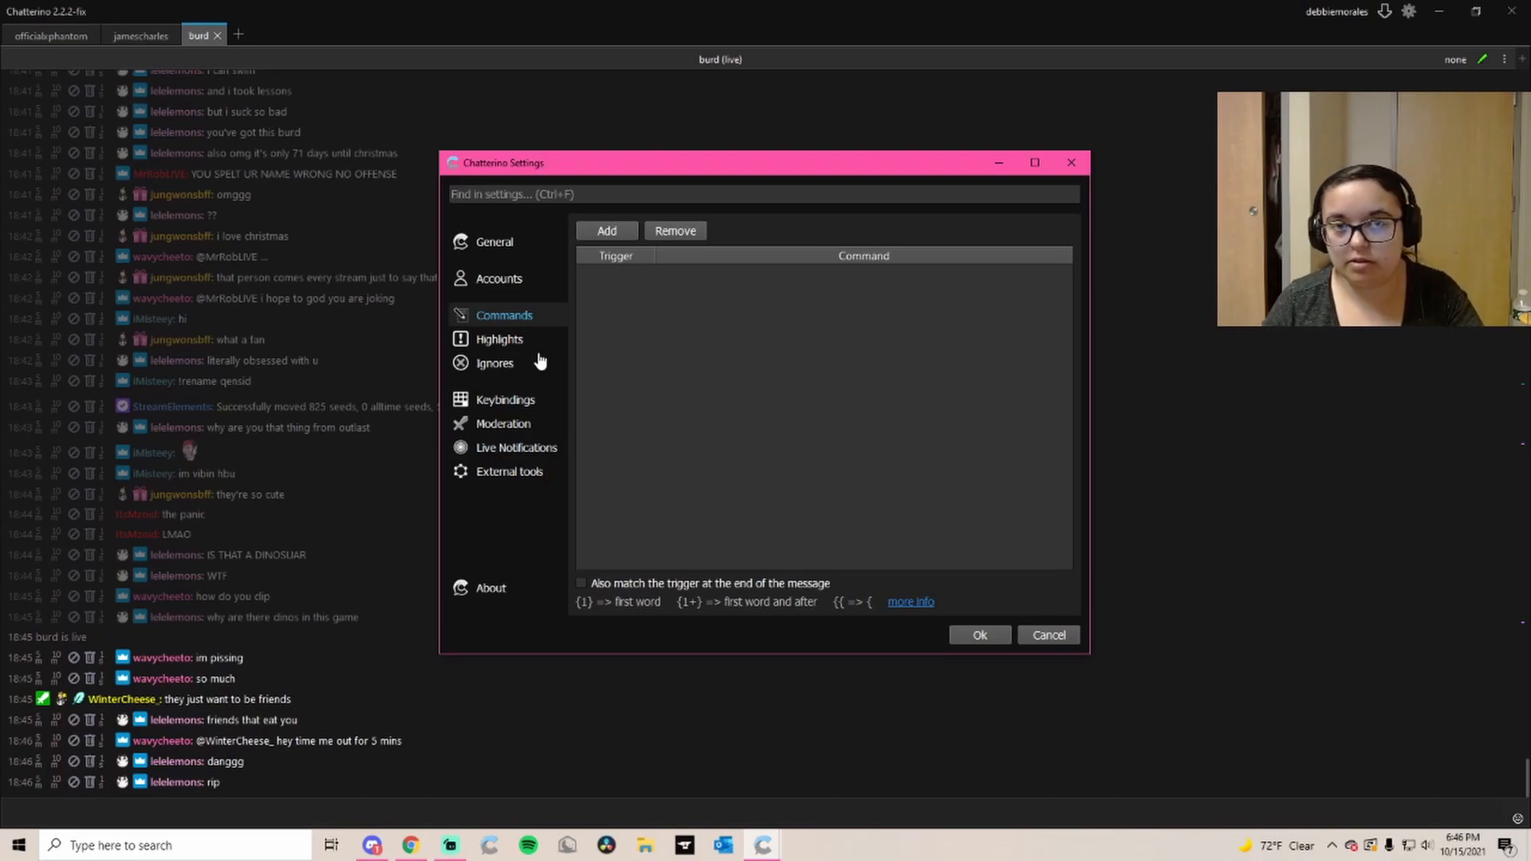
# Review the message highlight patterns and the empty user highlights list
pyautogui.click(499, 338)
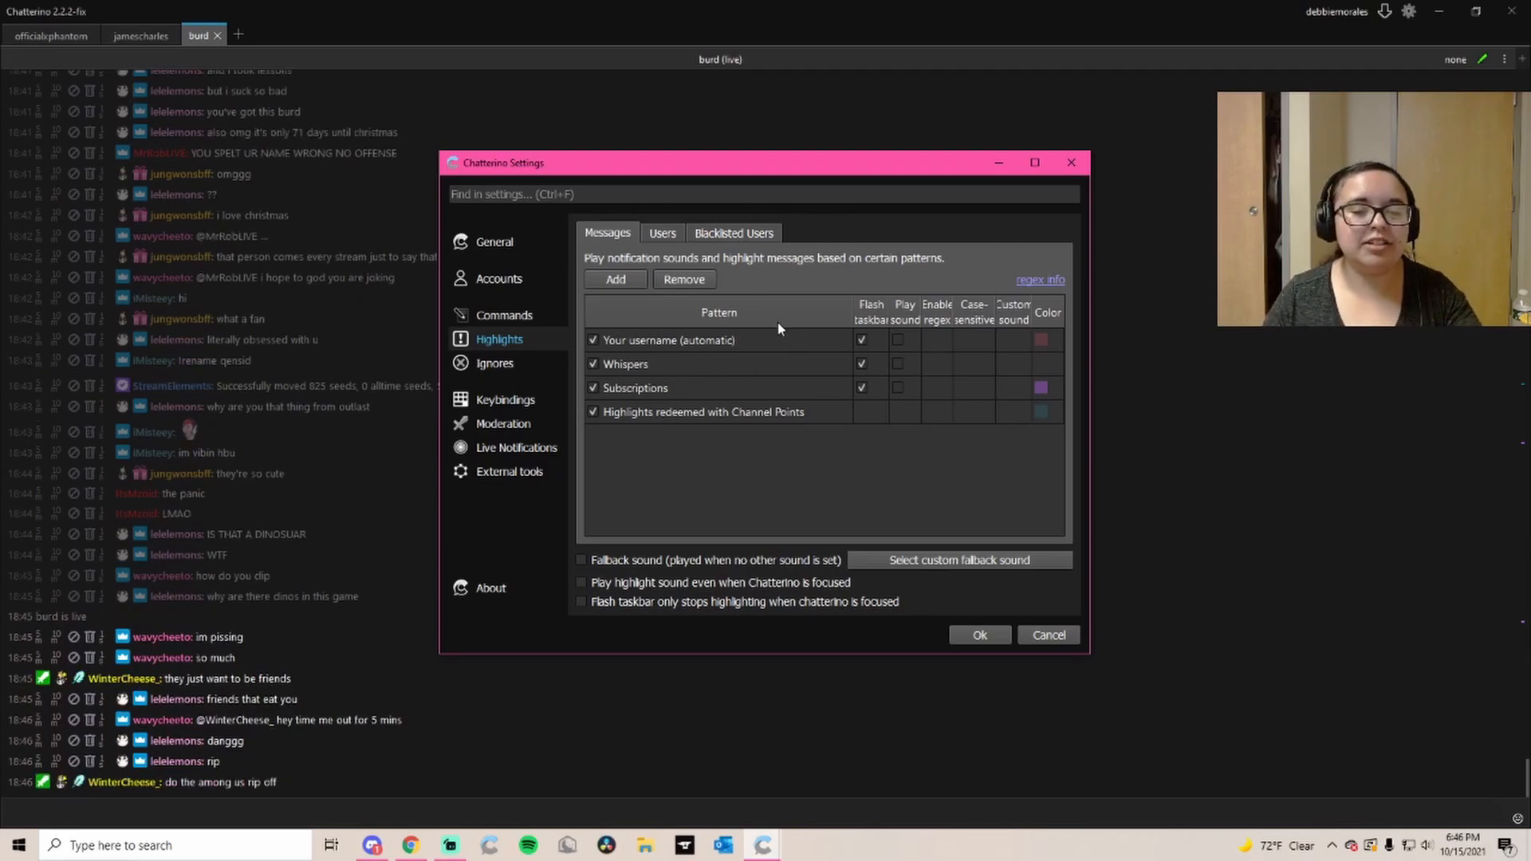
pyautogui.moveTo(712, 349)
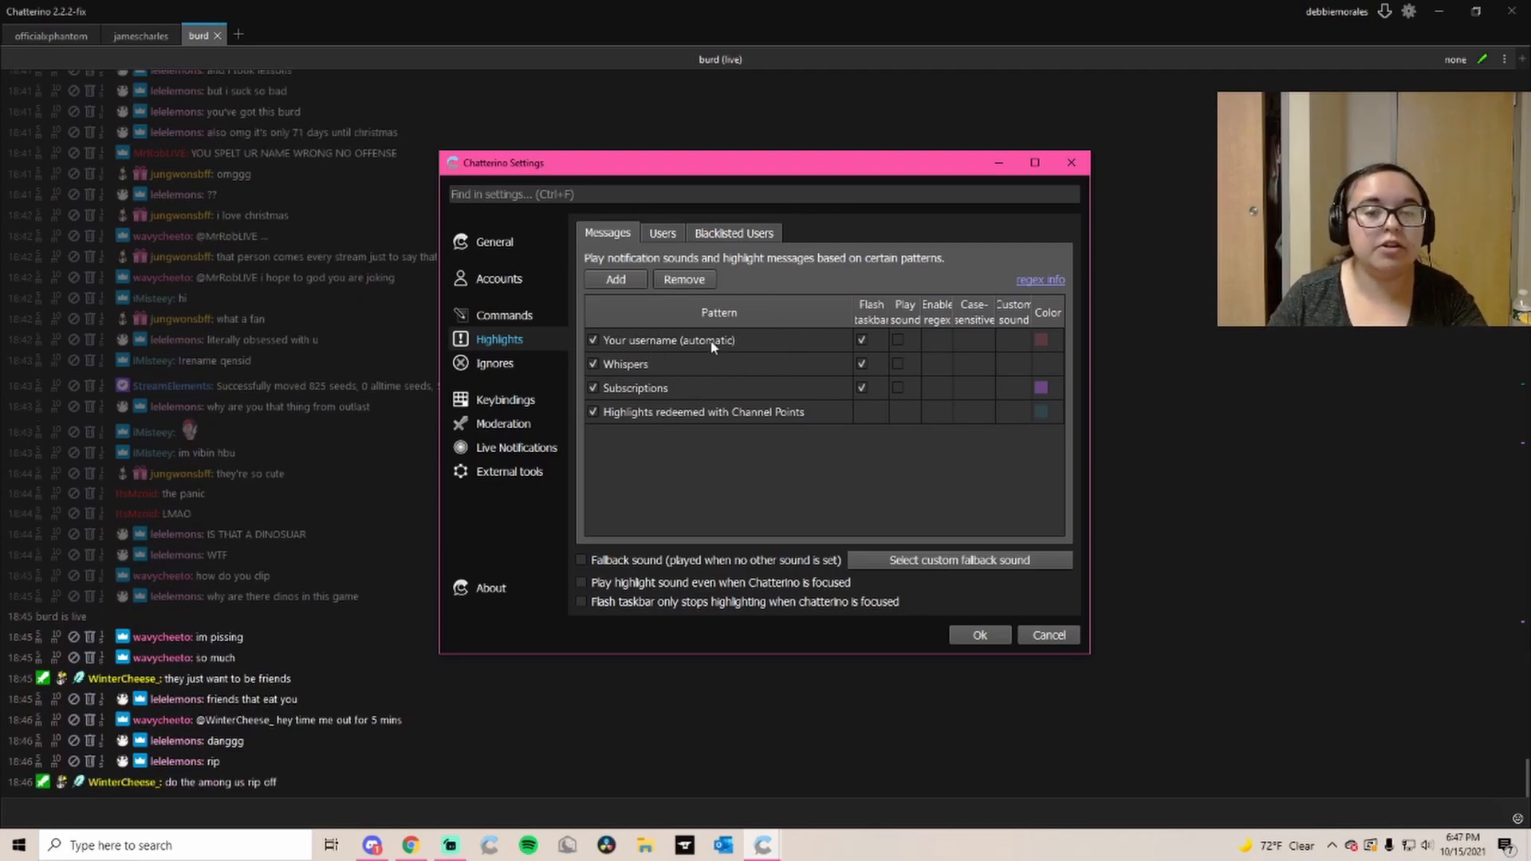
pyautogui.moveTo(664, 379)
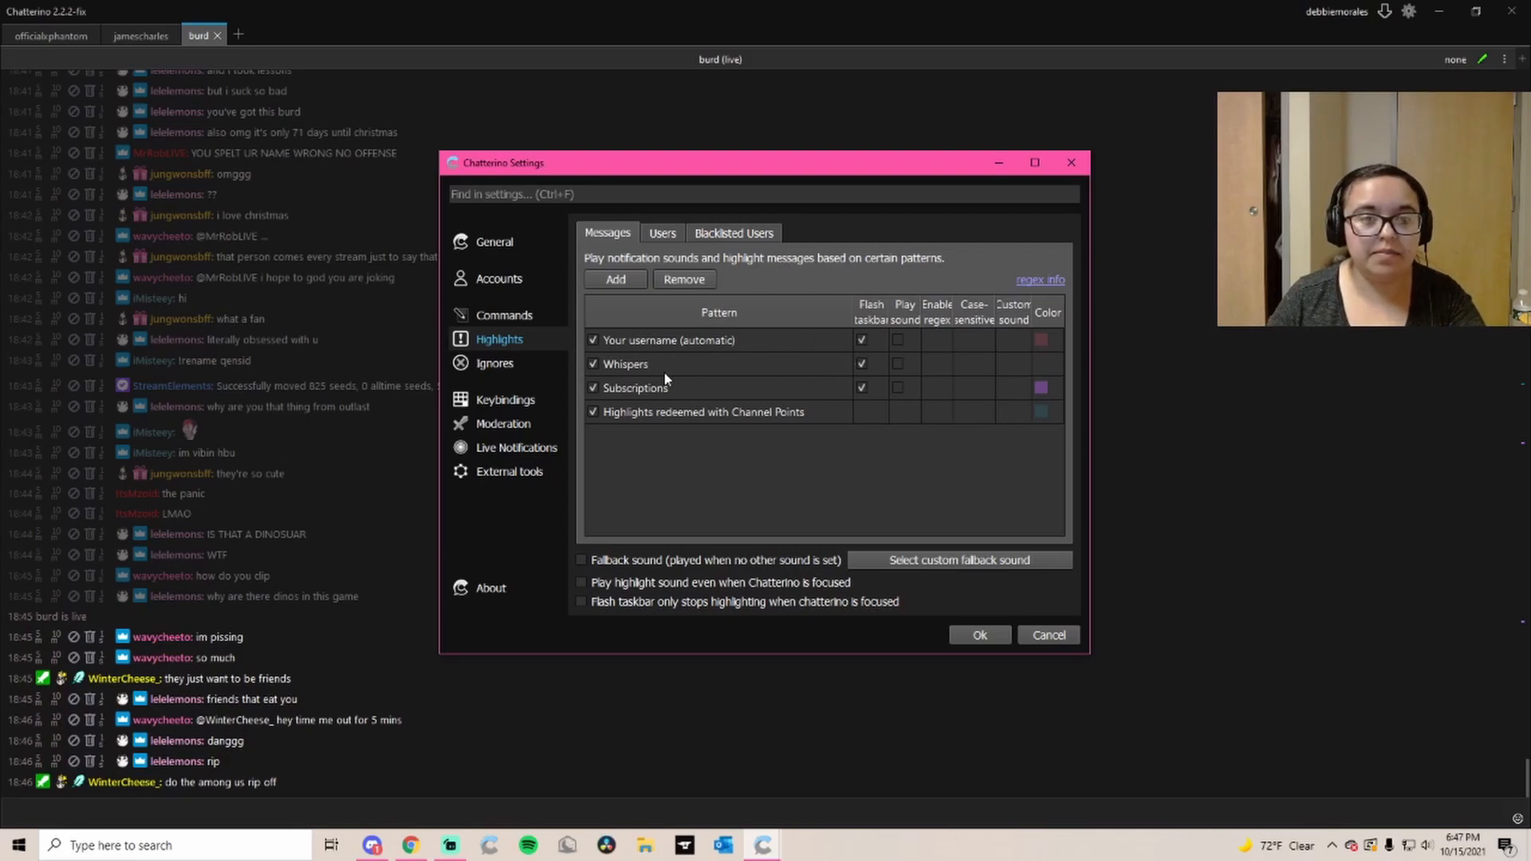
pyautogui.moveTo(623, 386)
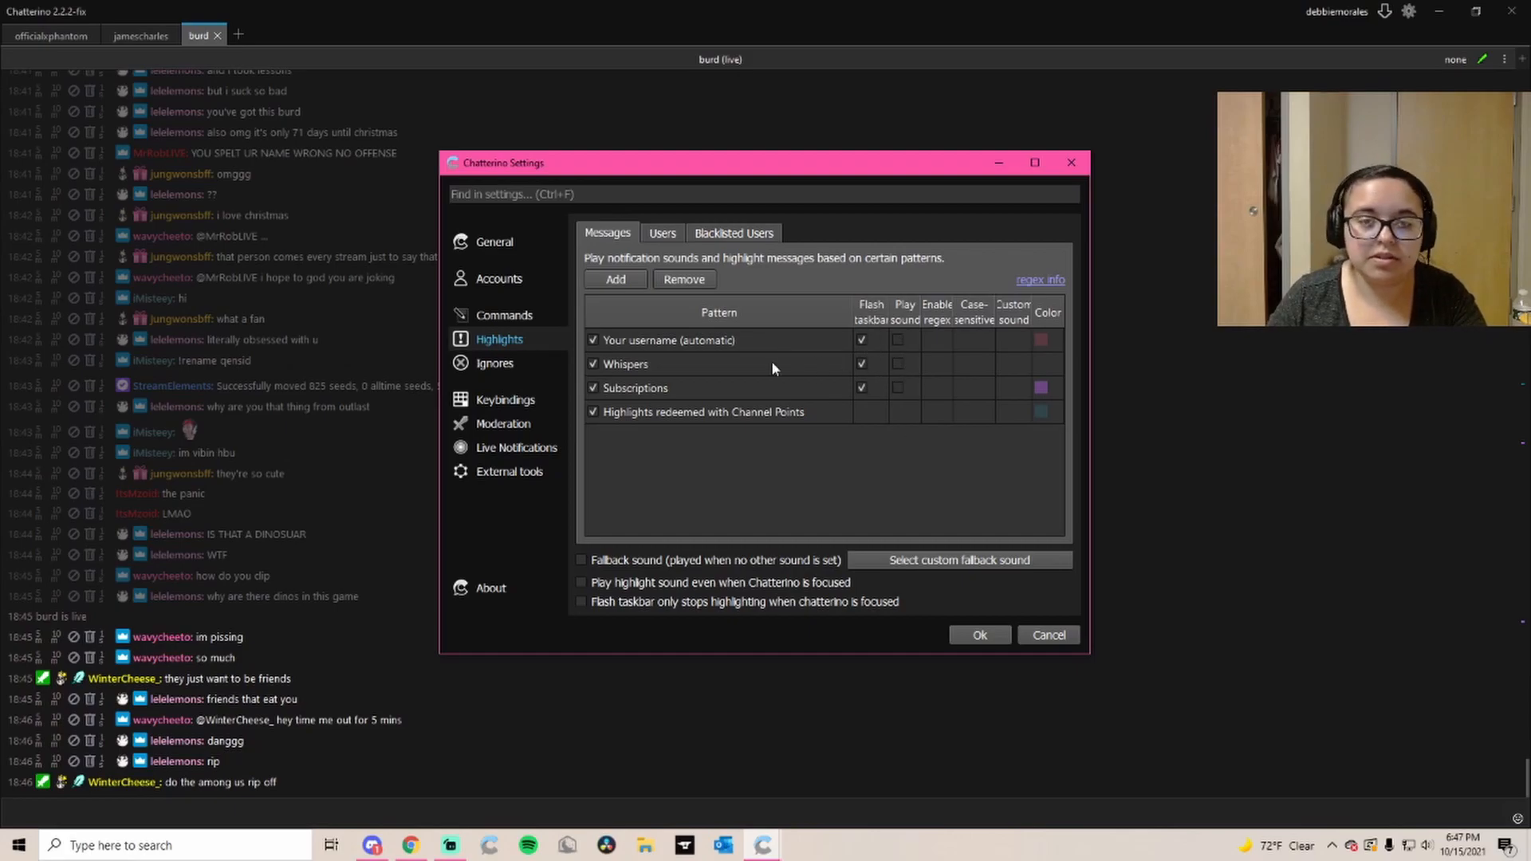
pyautogui.click(662, 232)
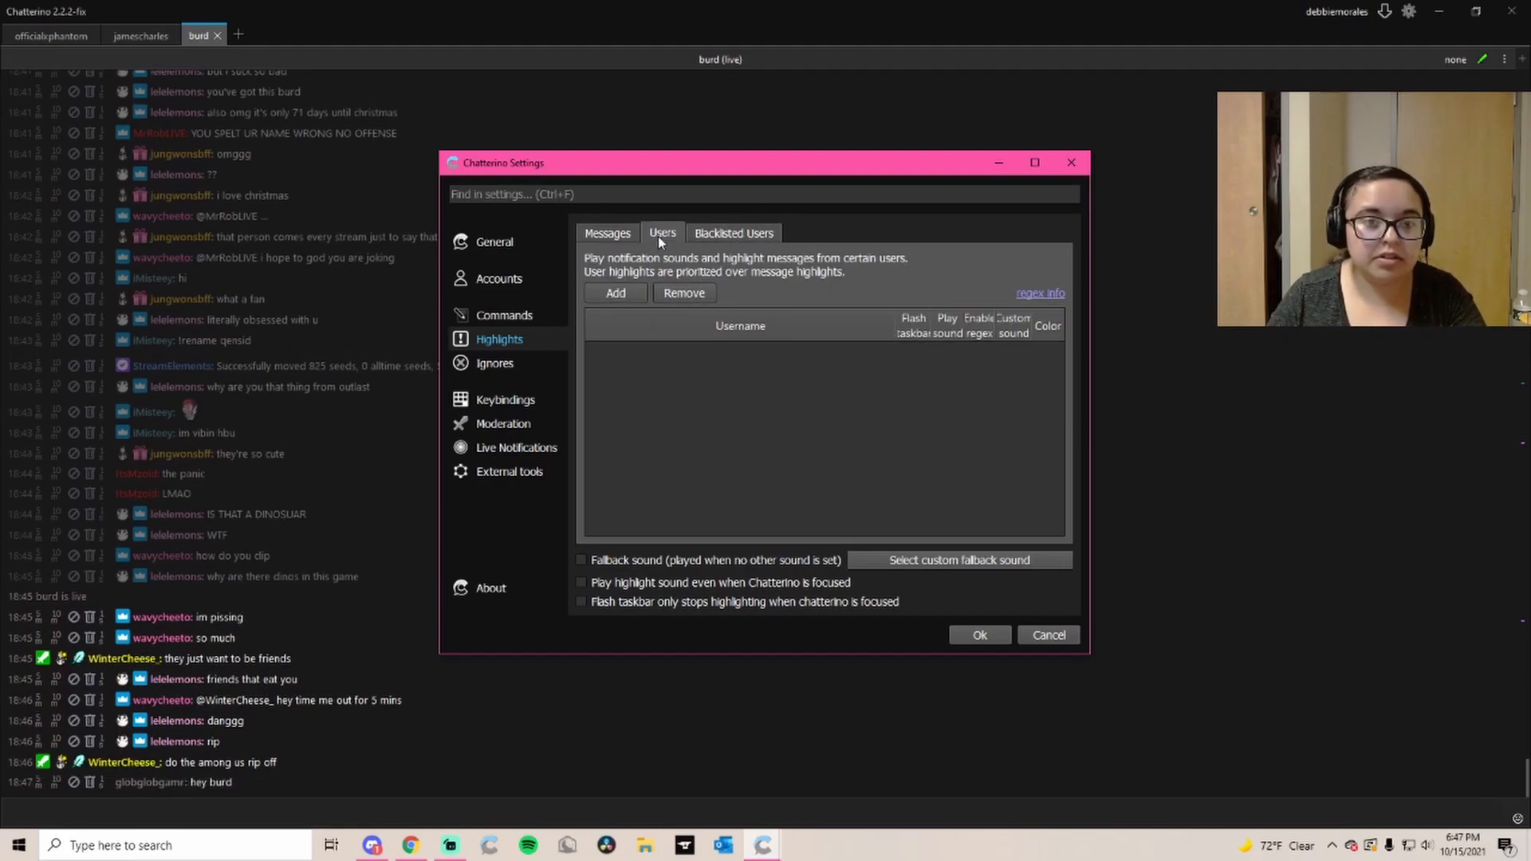
pyautogui.click(606, 233)
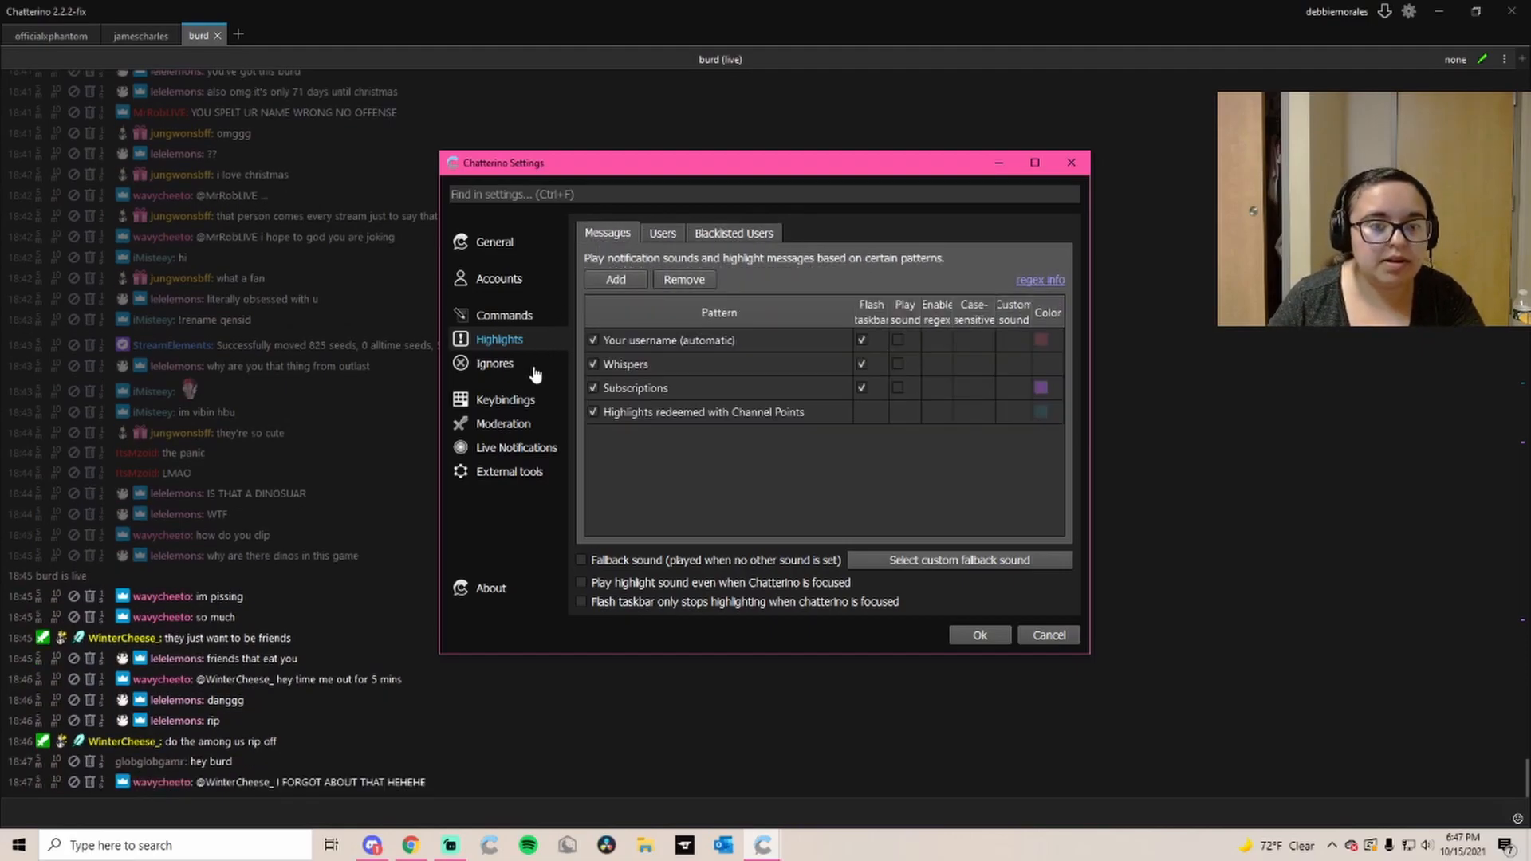
# Browse the ignored message patterns and scroll through the ignored users list
pyautogui.click(494, 362)
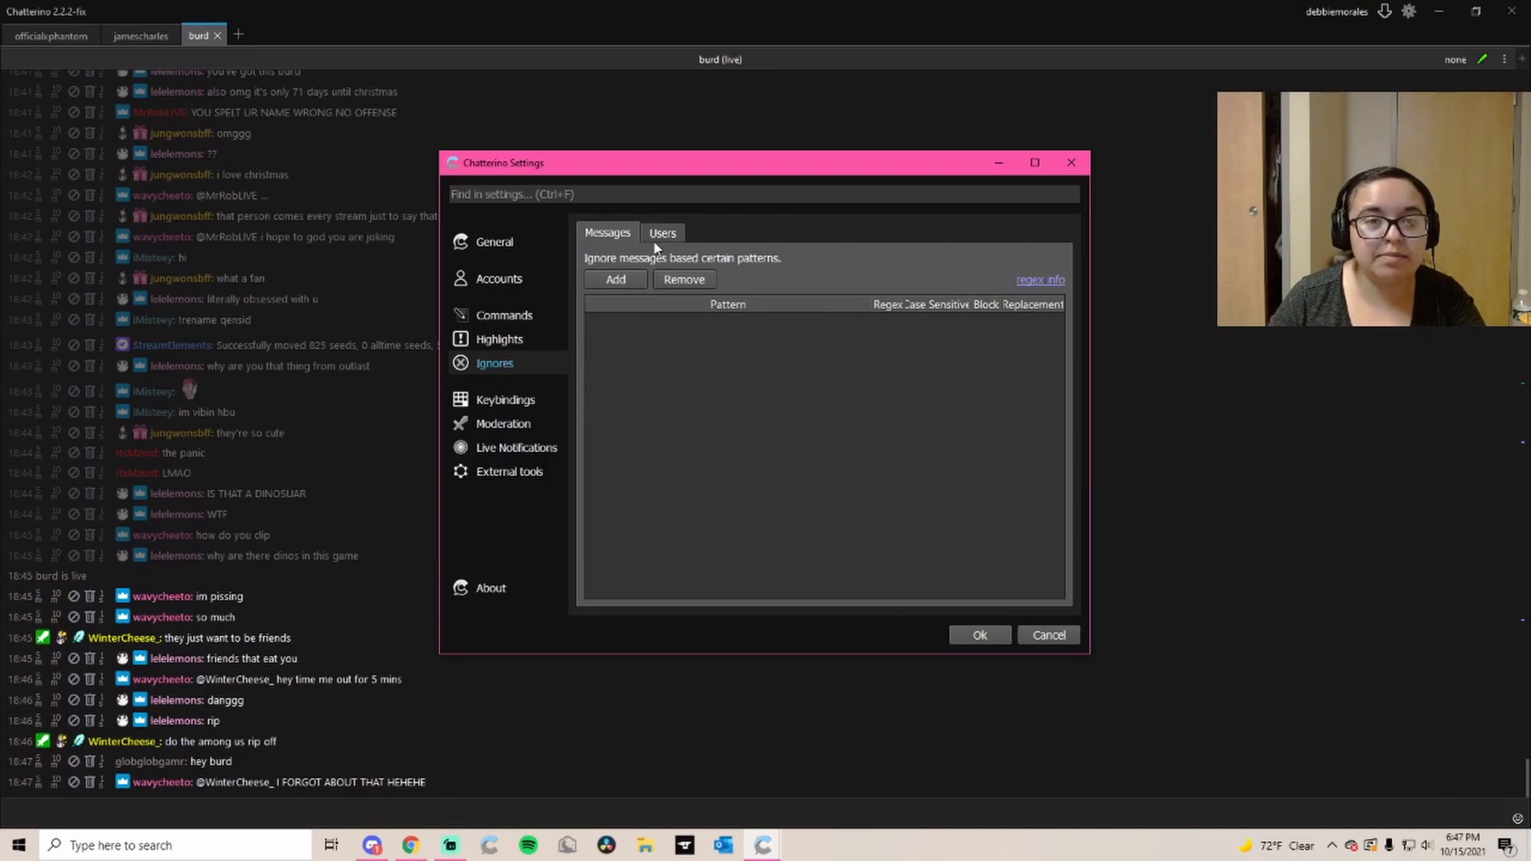
pyautogui.click(662, 233)
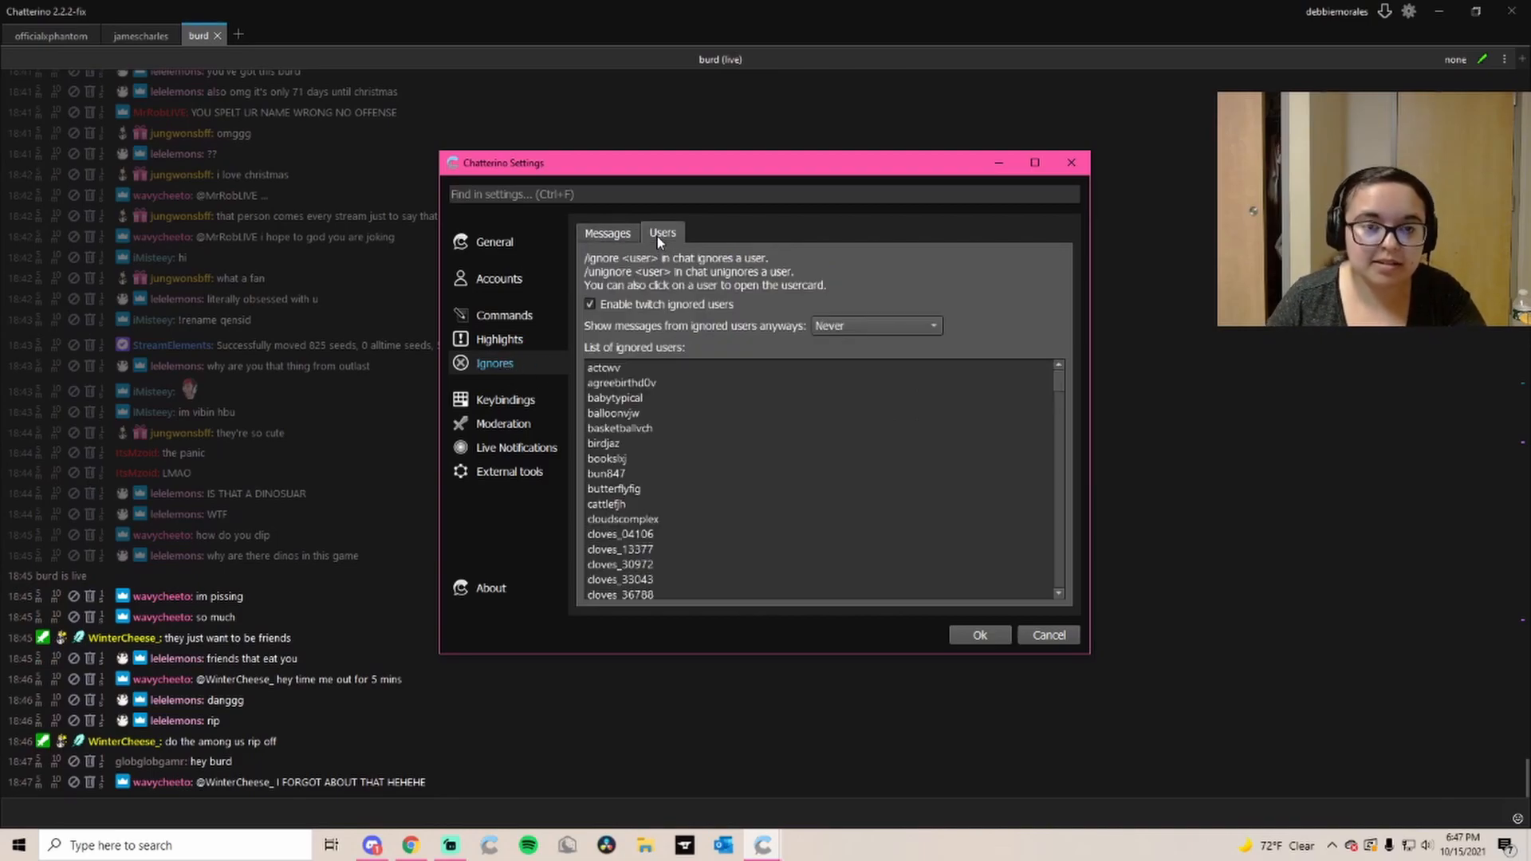
pyautogui.scroll(-3)
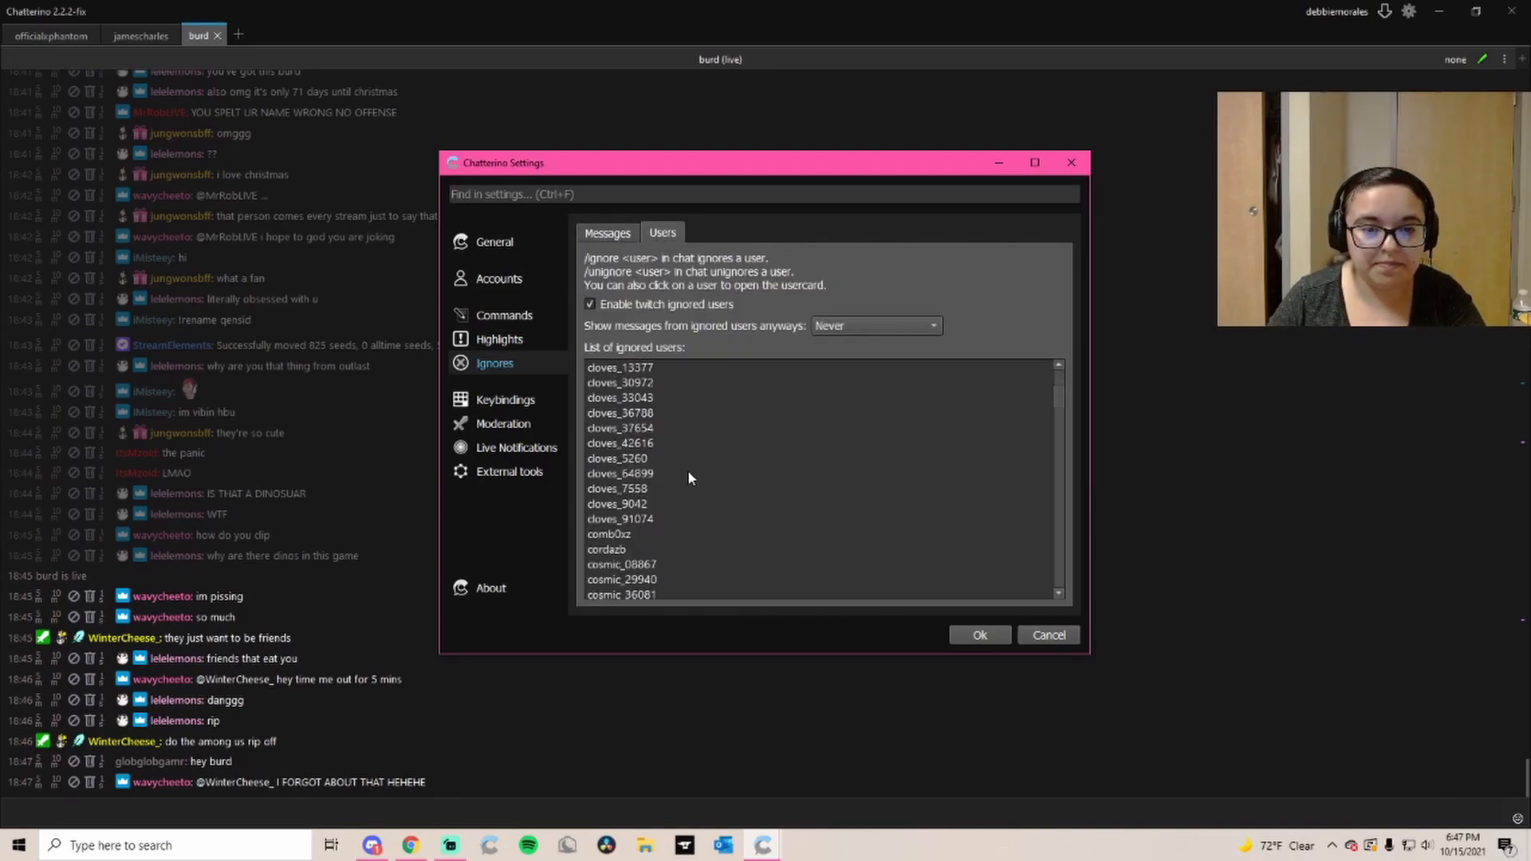
pyautogui.scroll(-3)
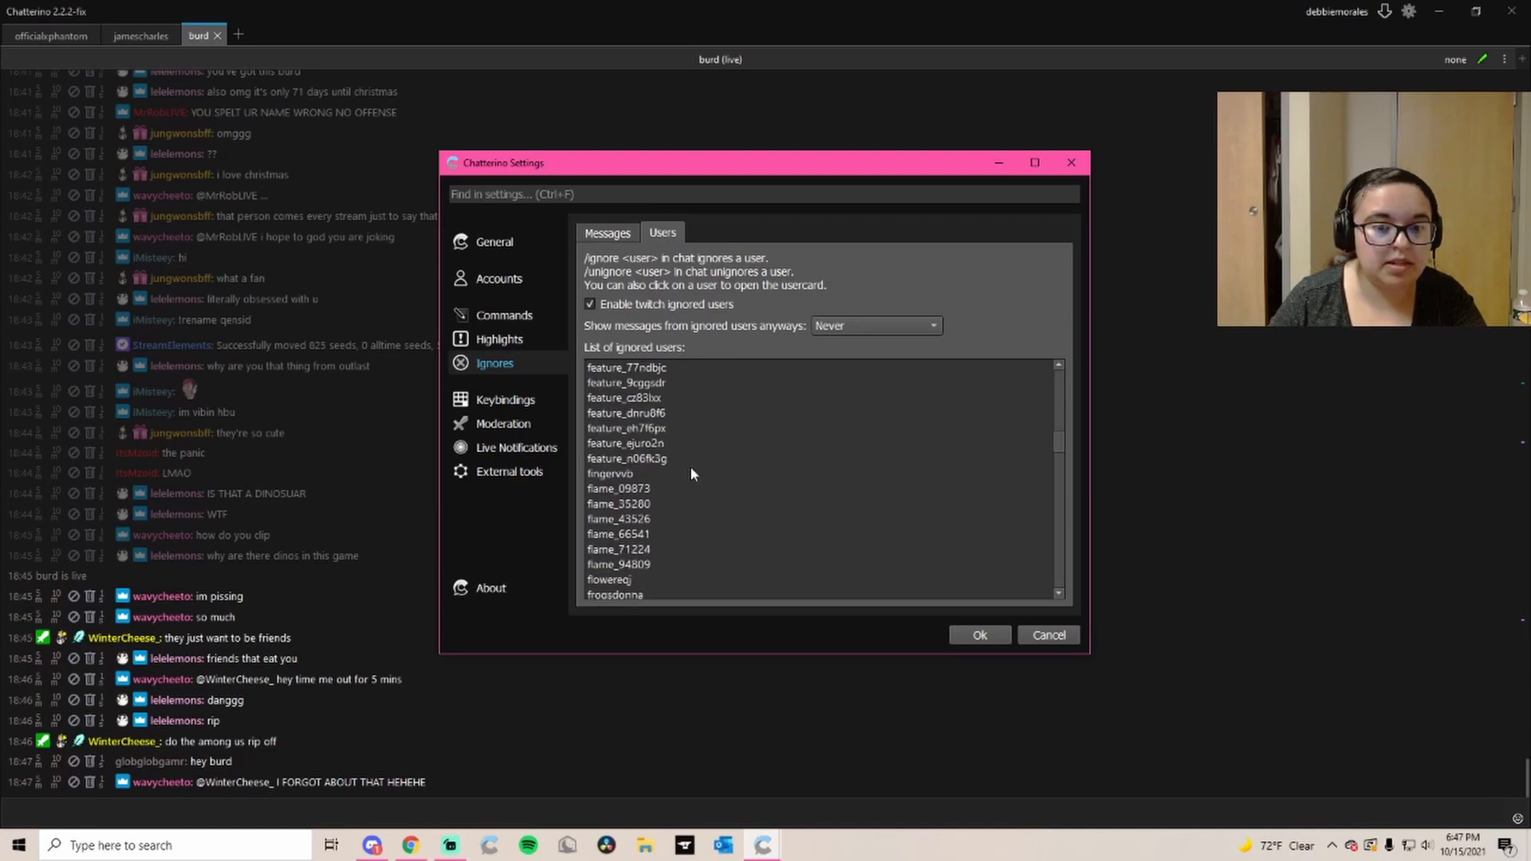
pyautogui.click(606, 233)
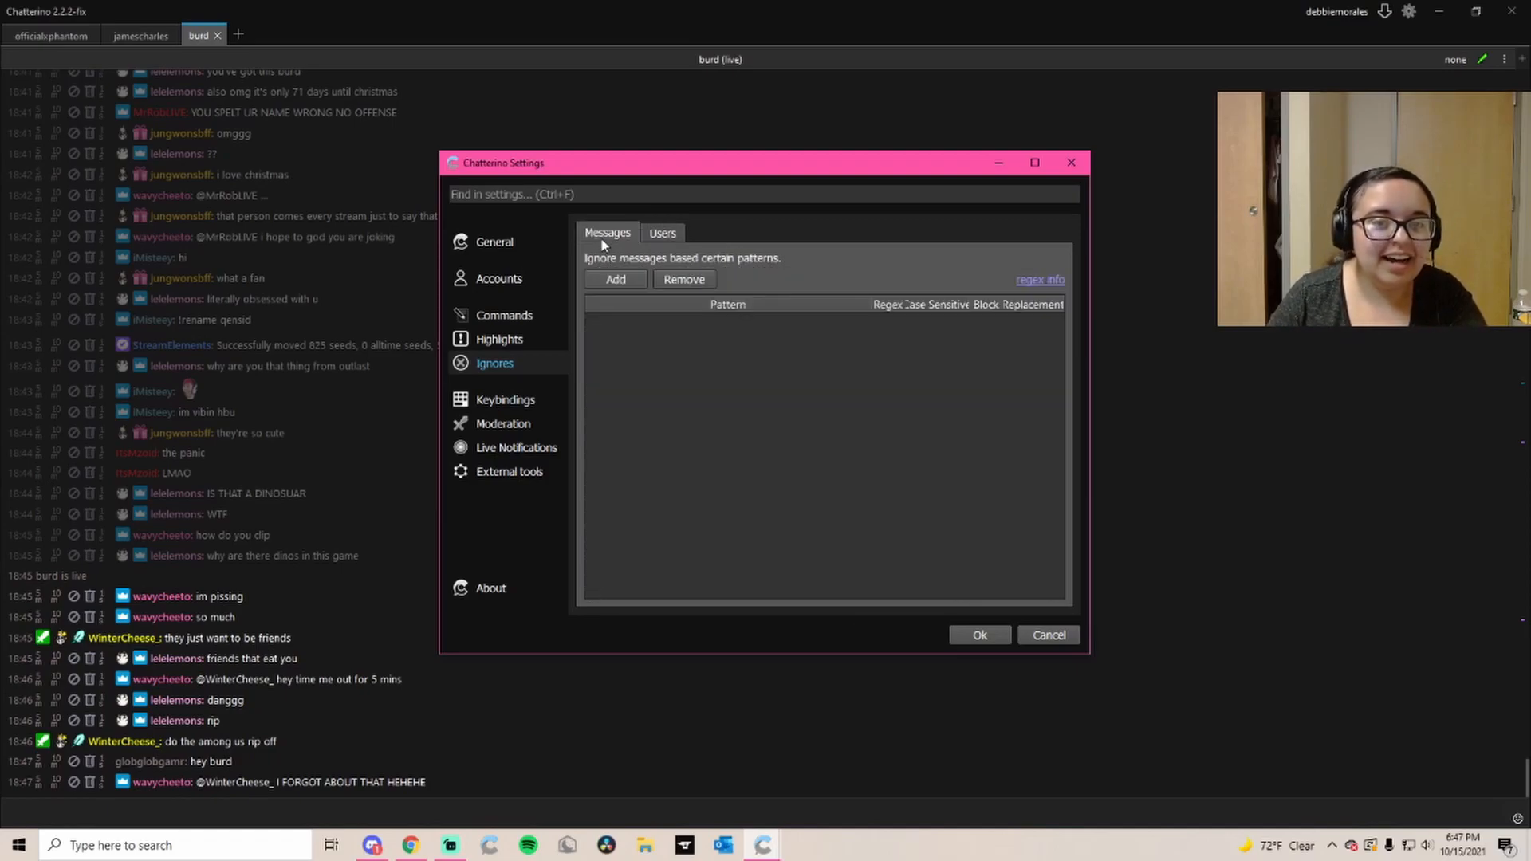
# Look over keybindings and external tools, then return to the moderation buttons list
pyautogui.click(506, 398)
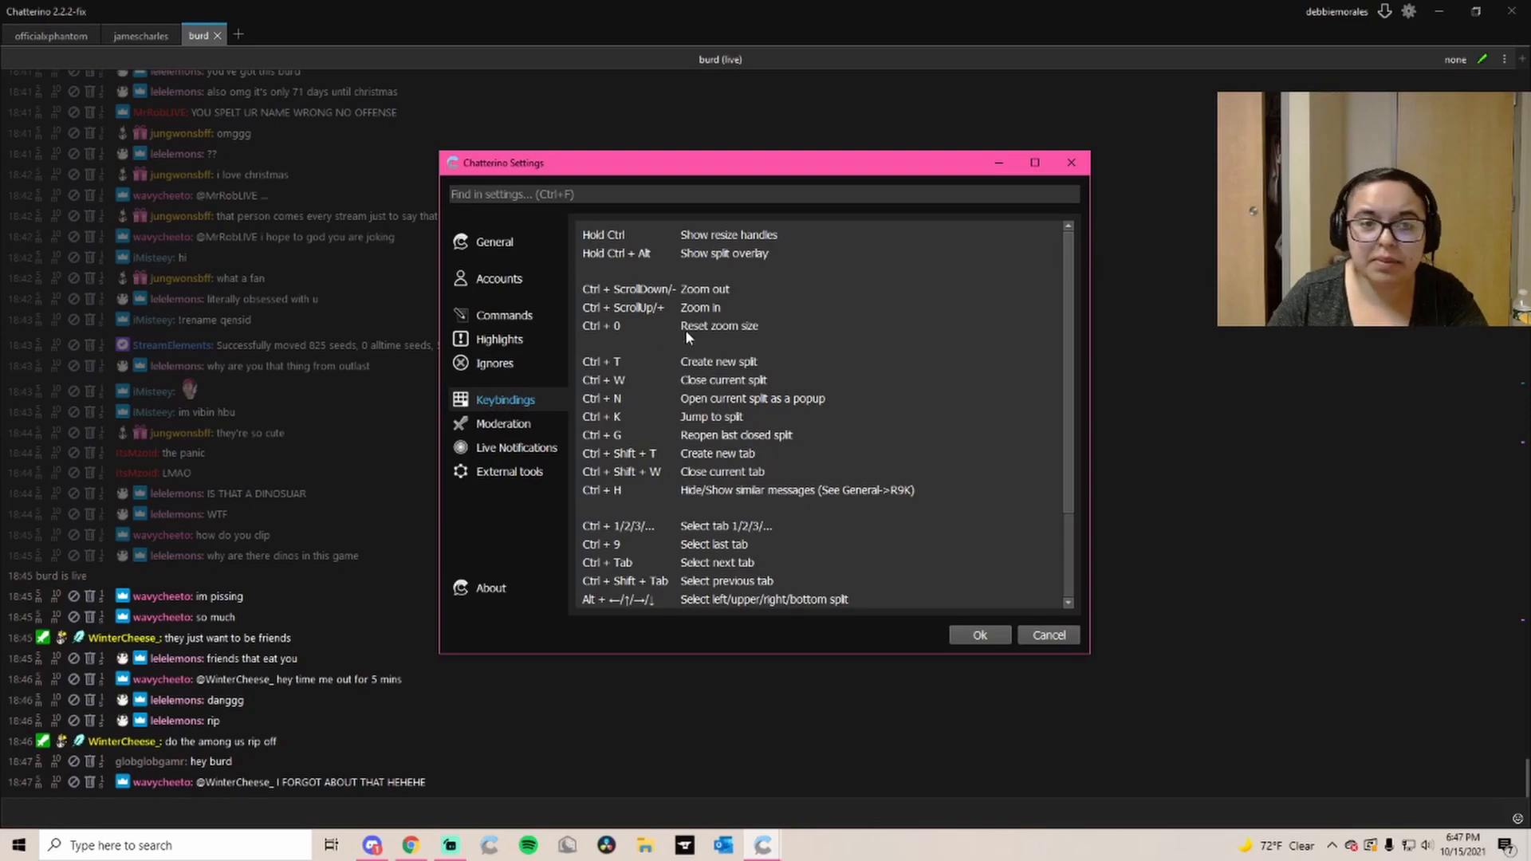
pyautogui.click(509, 472)
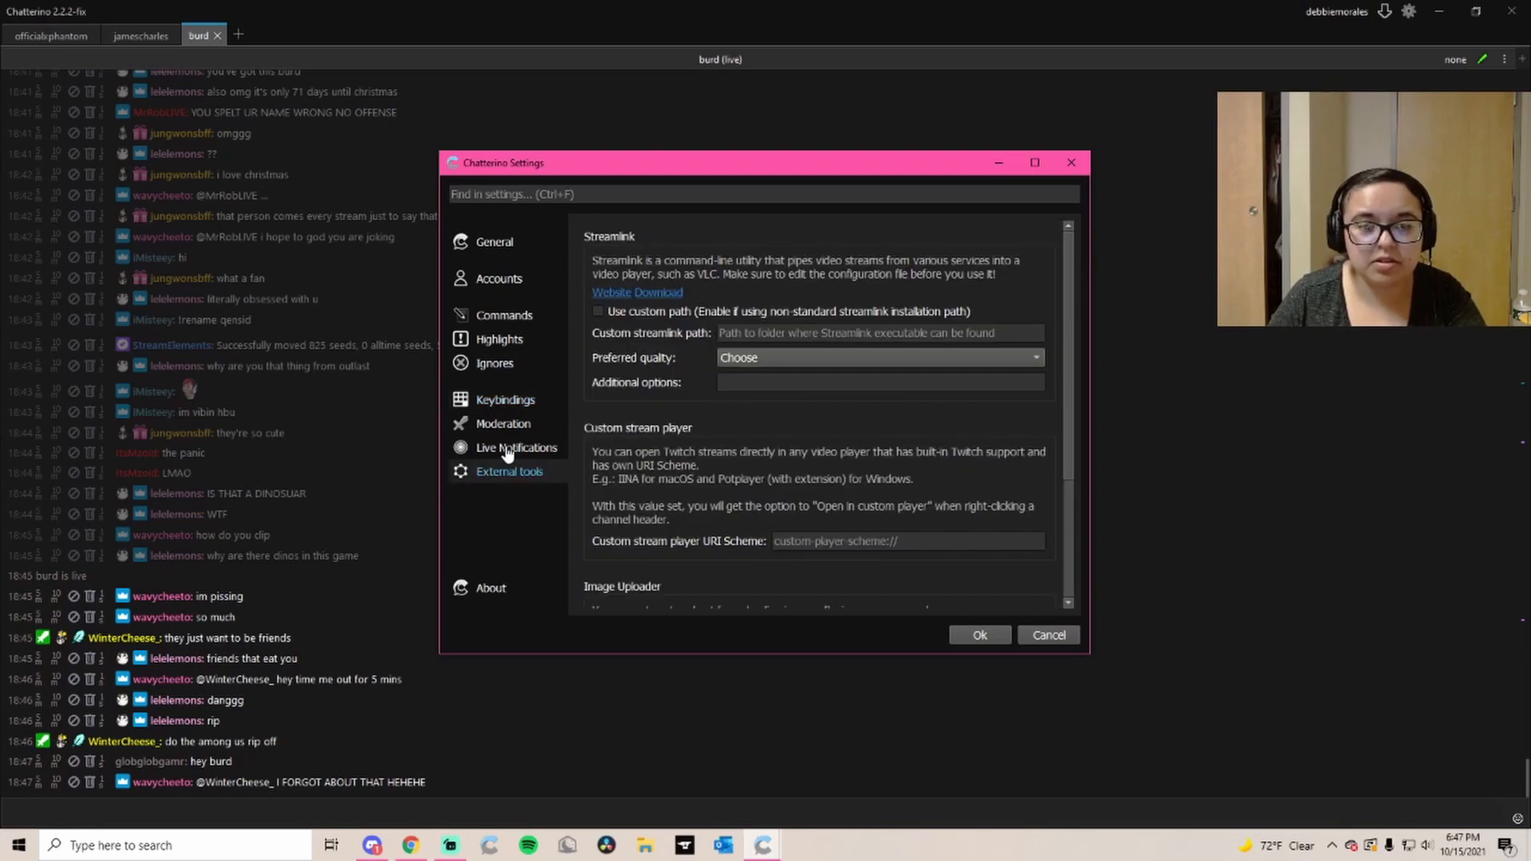
pyautogui.scroll(-3)
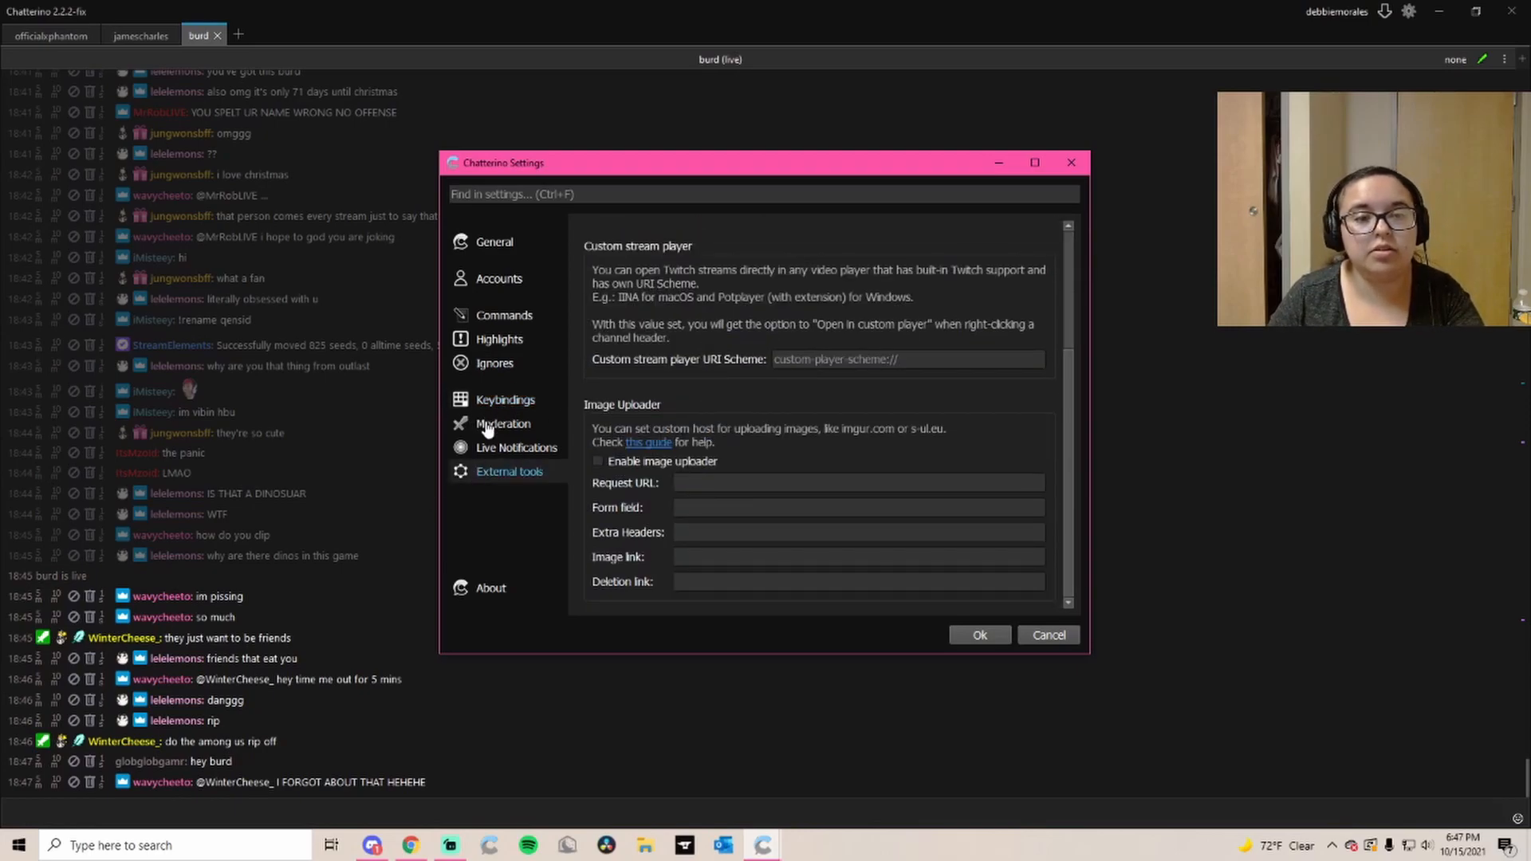
pyautogui.click(502, 423)
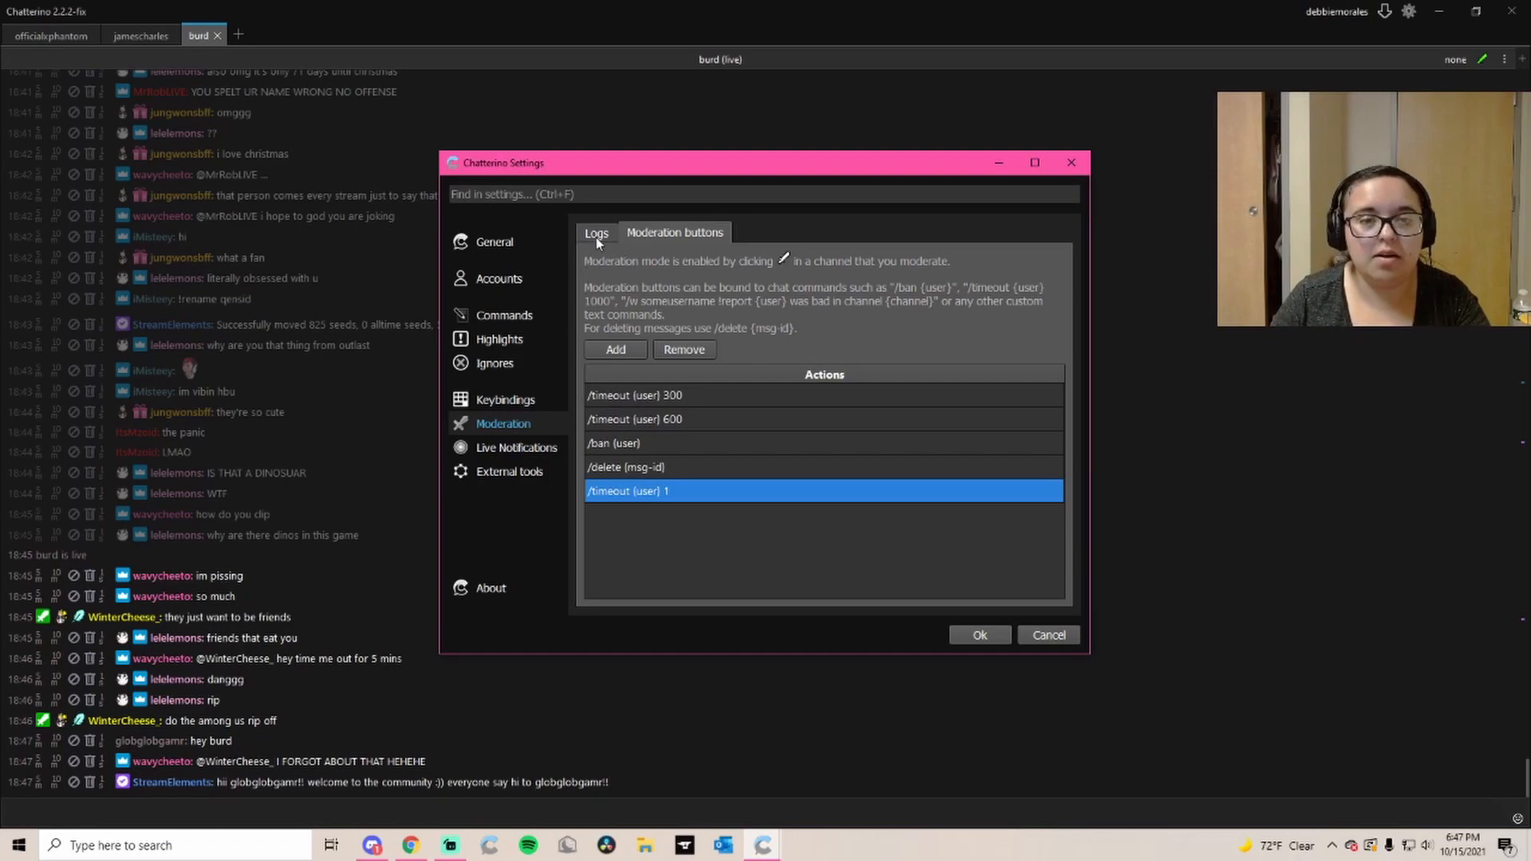
# Confirm Enable logging is ticked under Logs, then return to the scrolling Burd chat
pyautogui.click(595, 233)
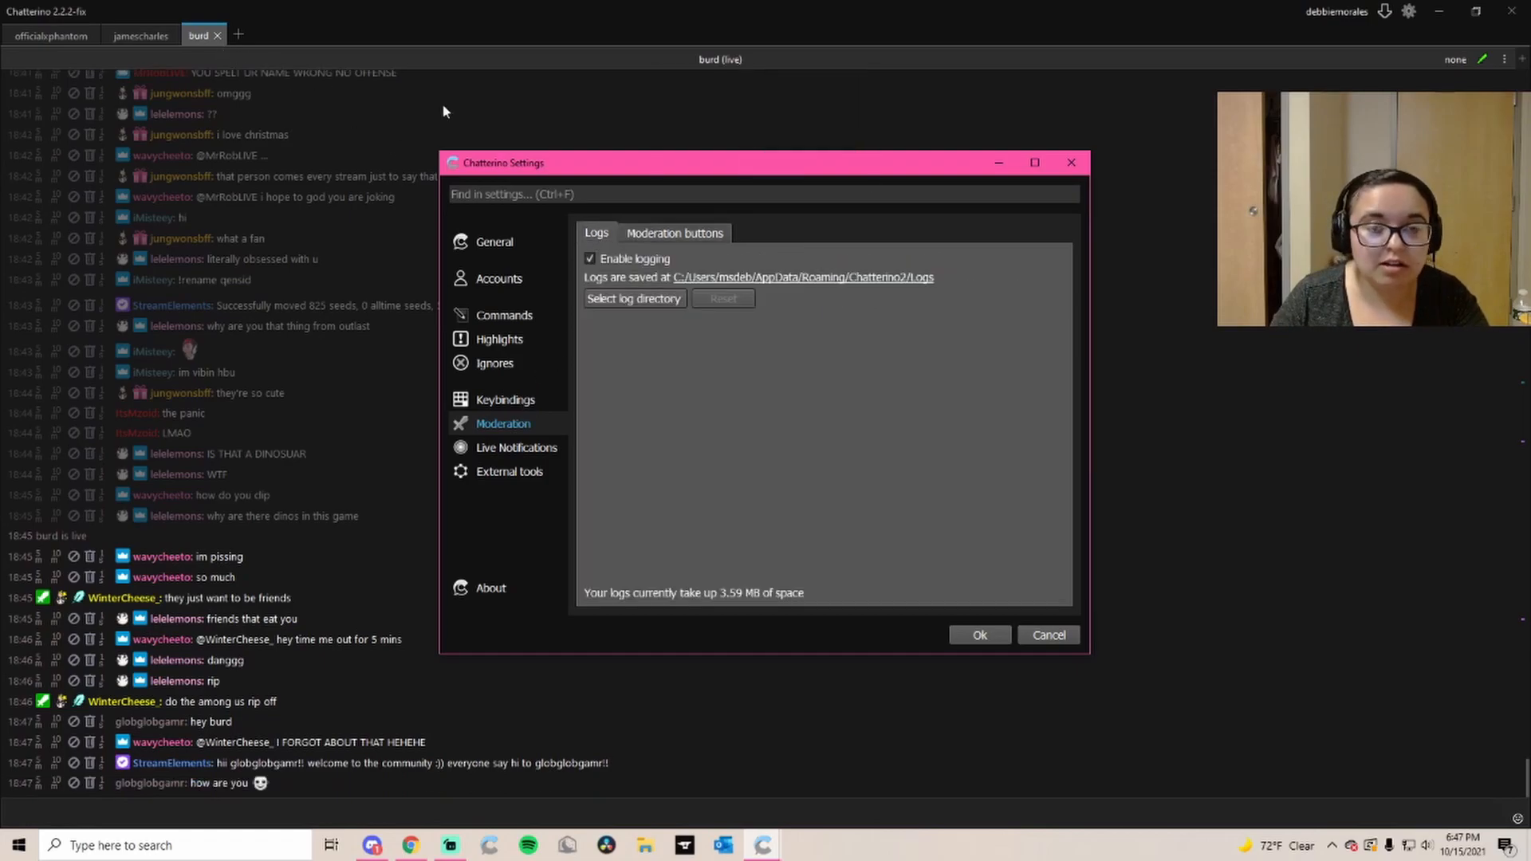
pyautogui.moveTo(890, 228)
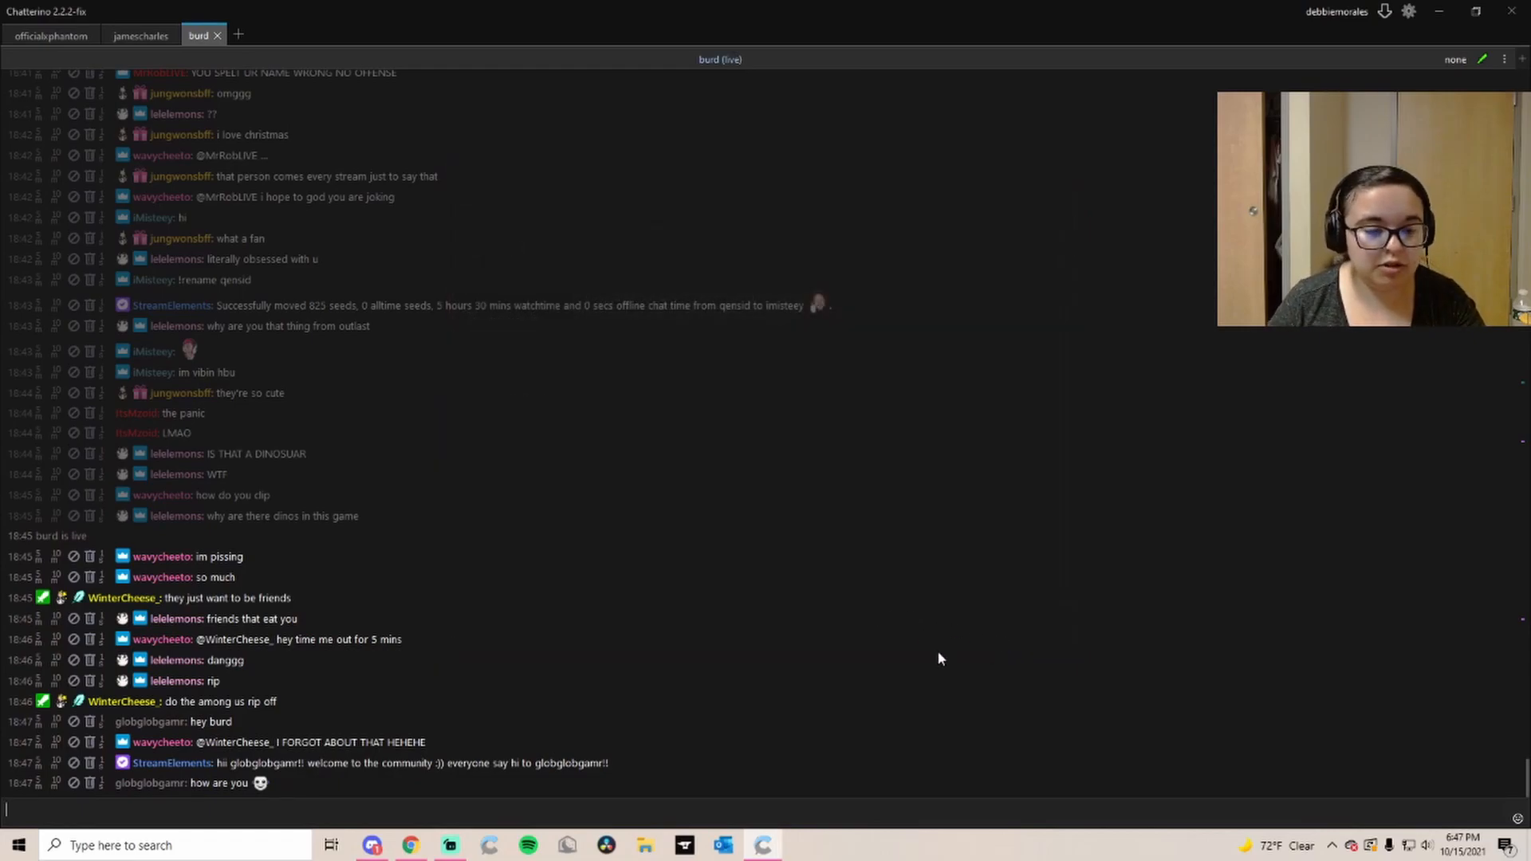
pyautogui.moveTo(944, 704)
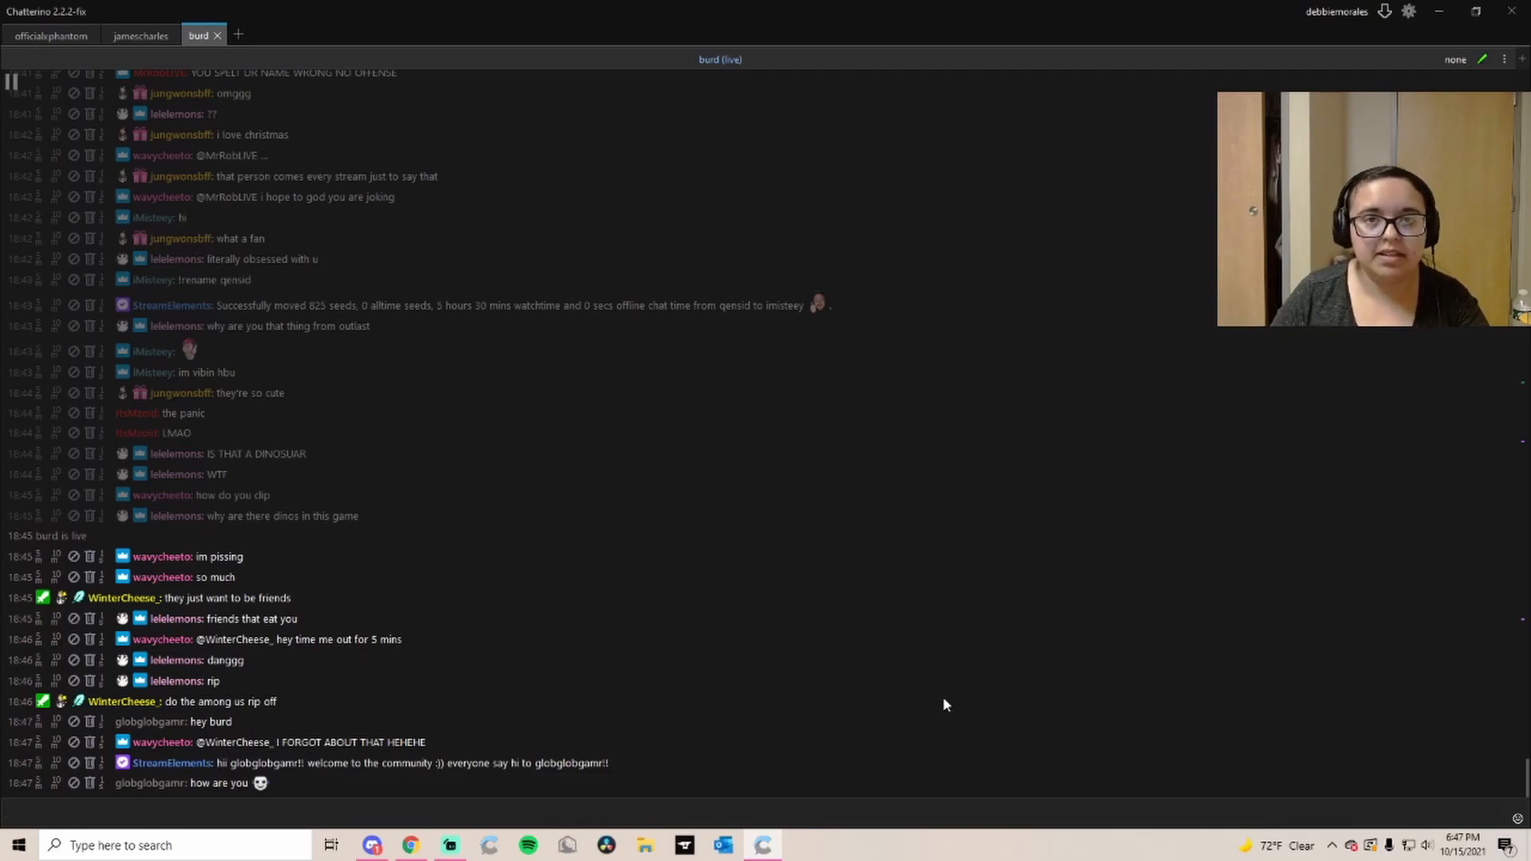
pyautogui.moveTo(17, 102)
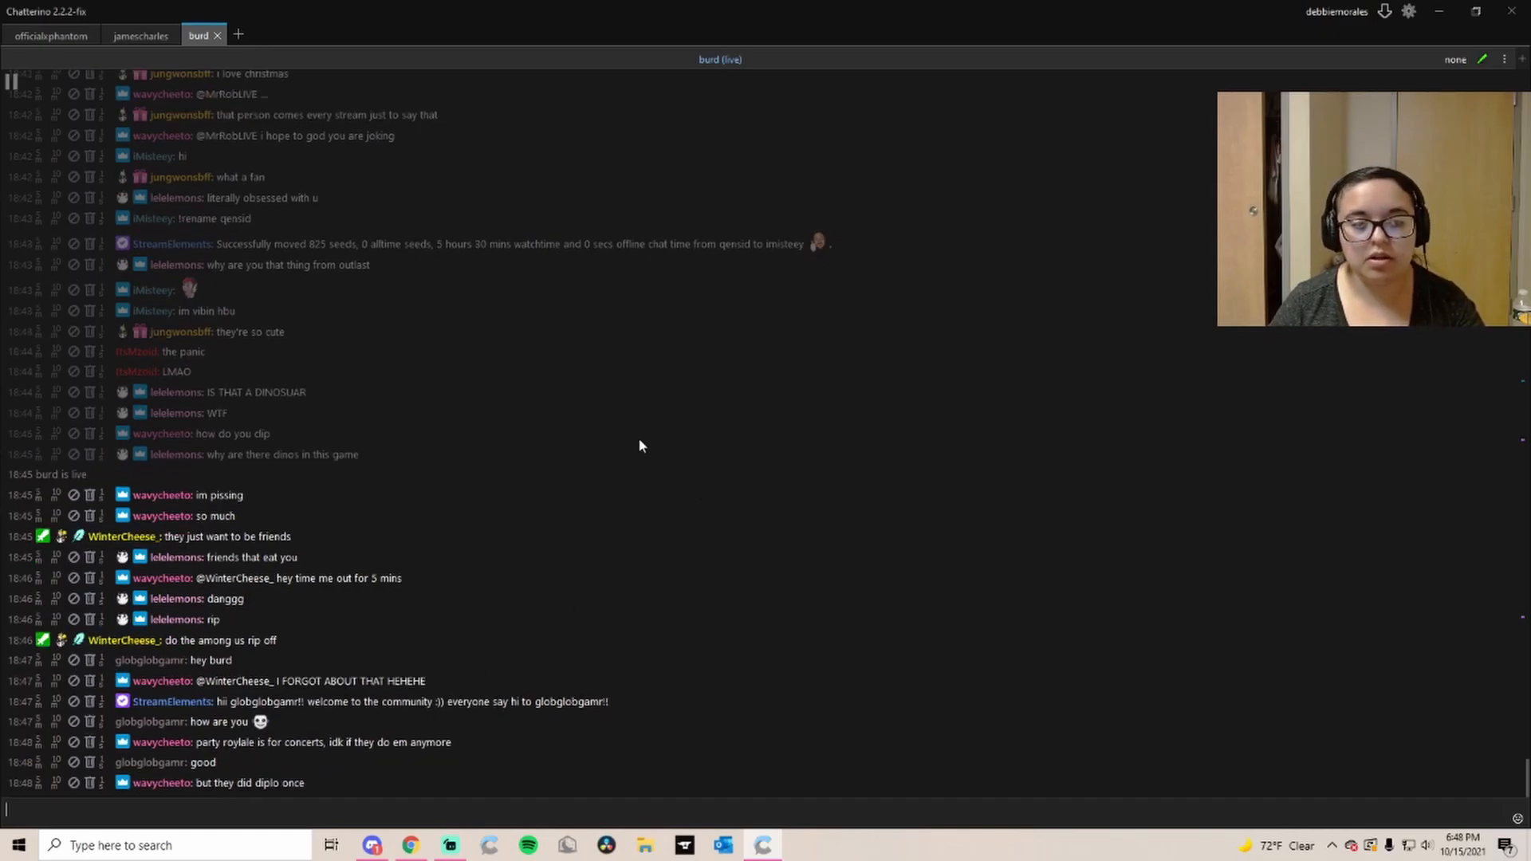
pyautogui.moveTo(672, 492)
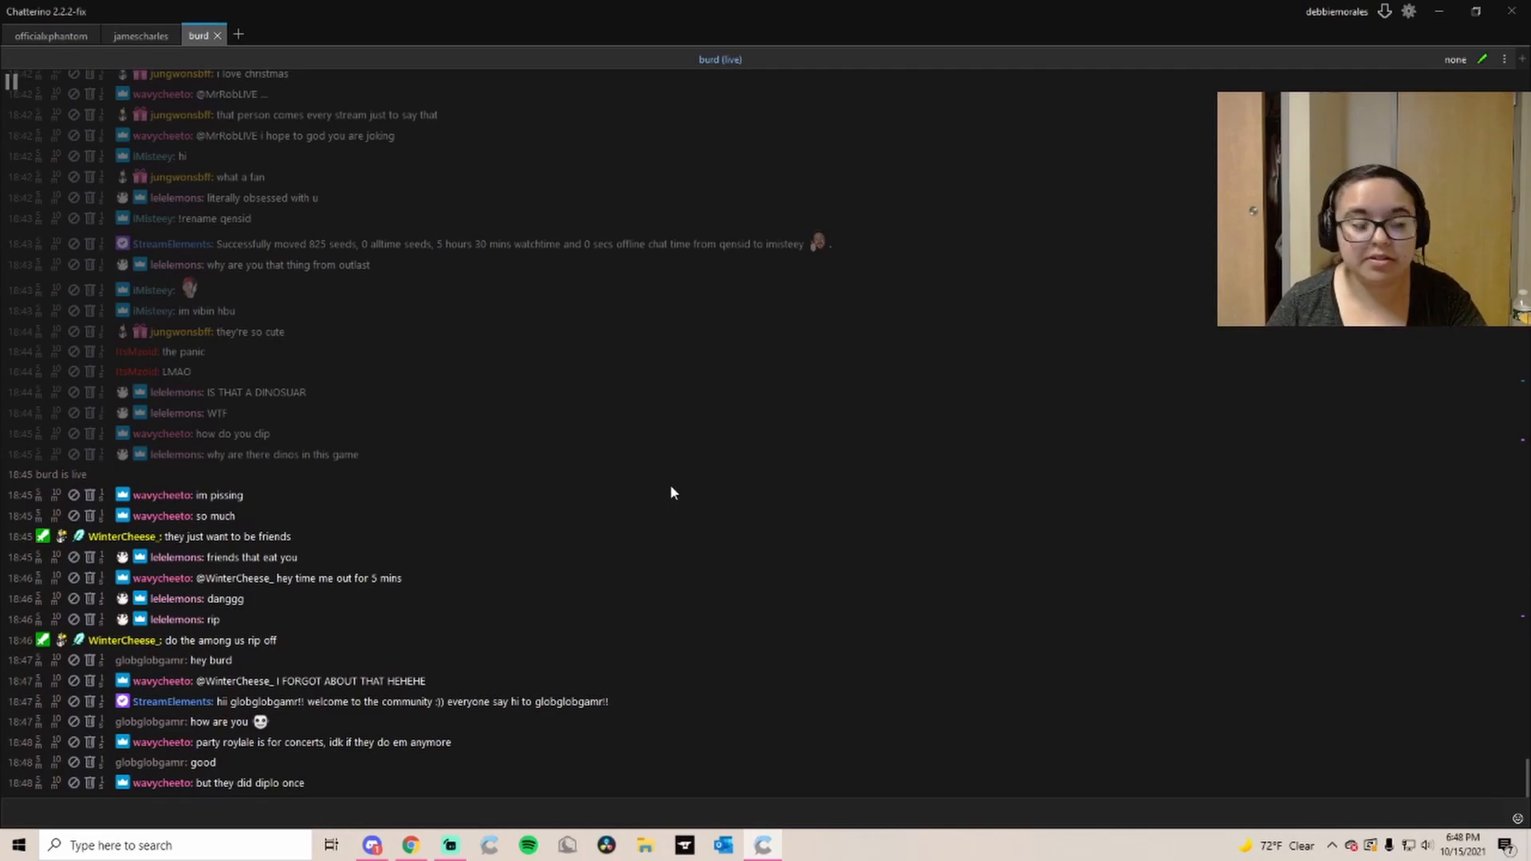
pyautogui.scroll(-3)
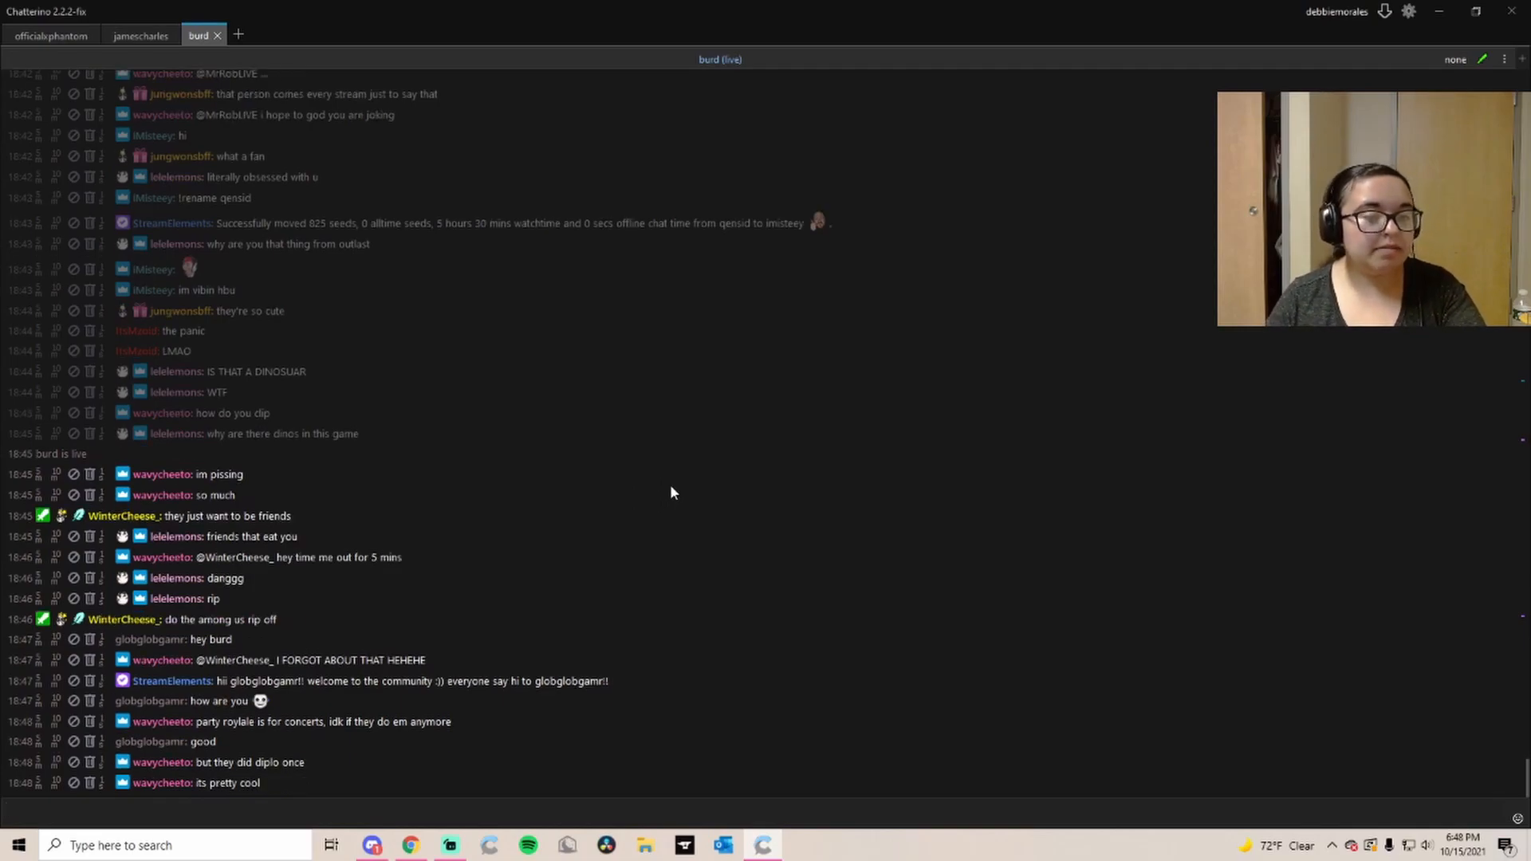